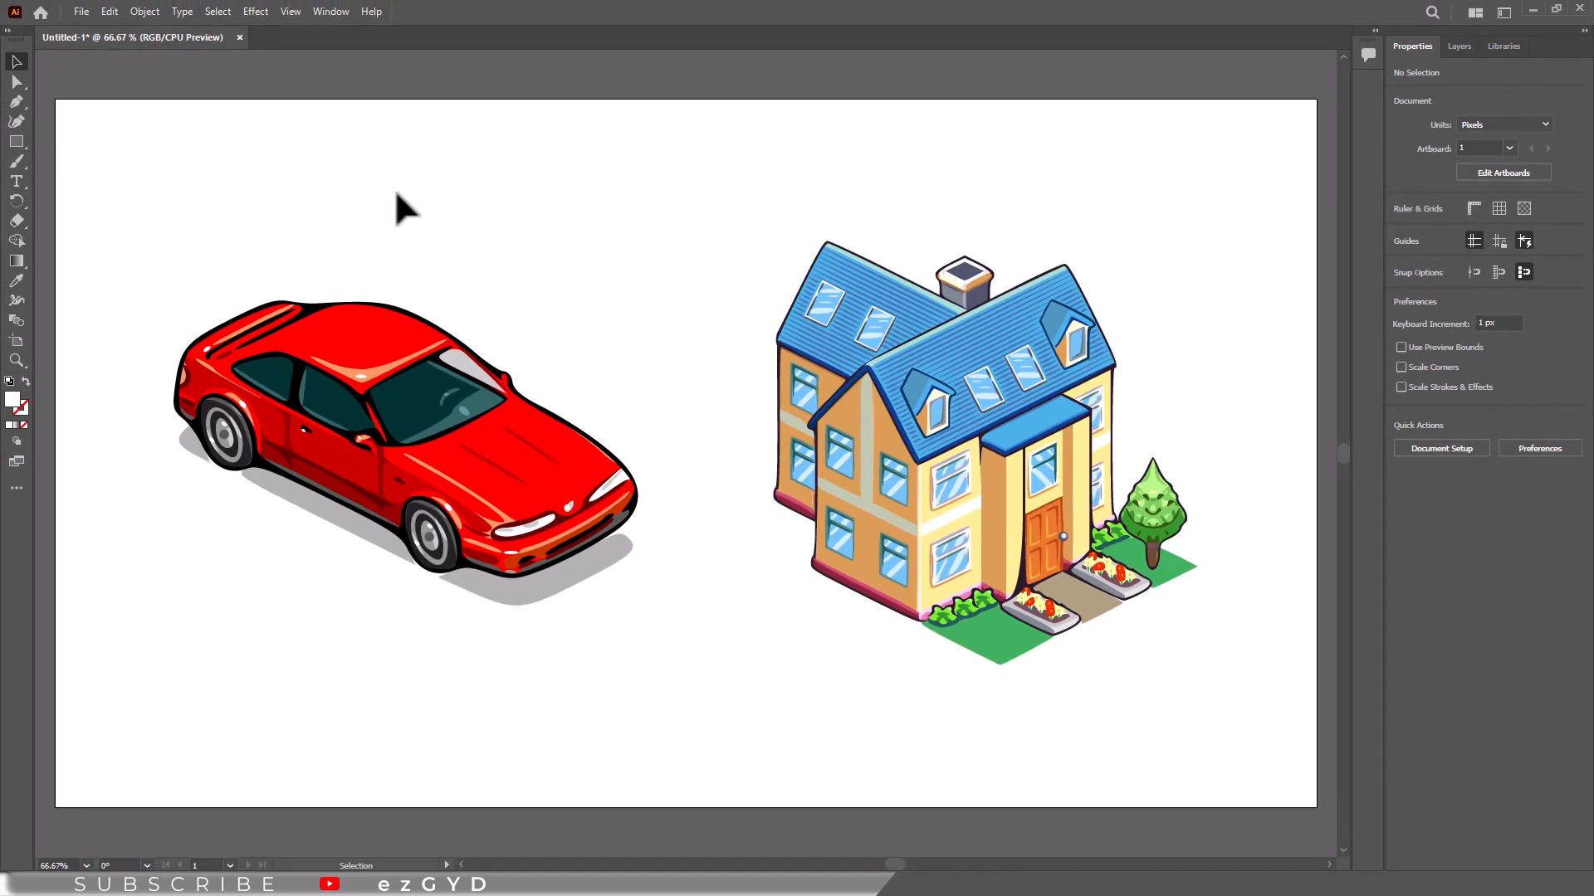
- Toggle the car and house illustration from Preview into Outline mode with Ctrl+Y
key(ctrl+y)
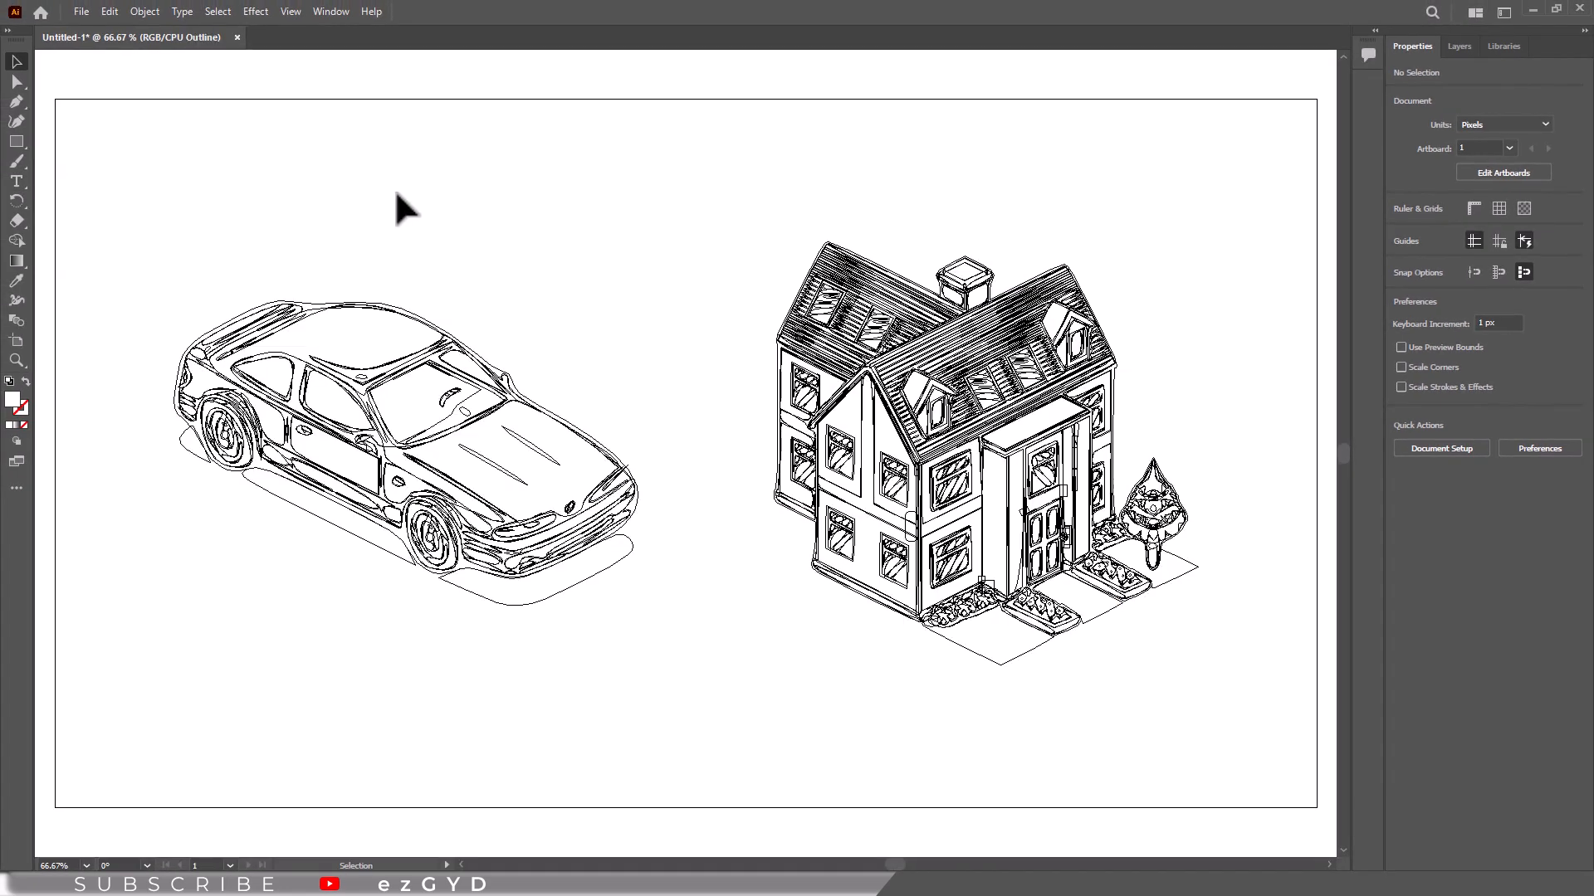
key(a)
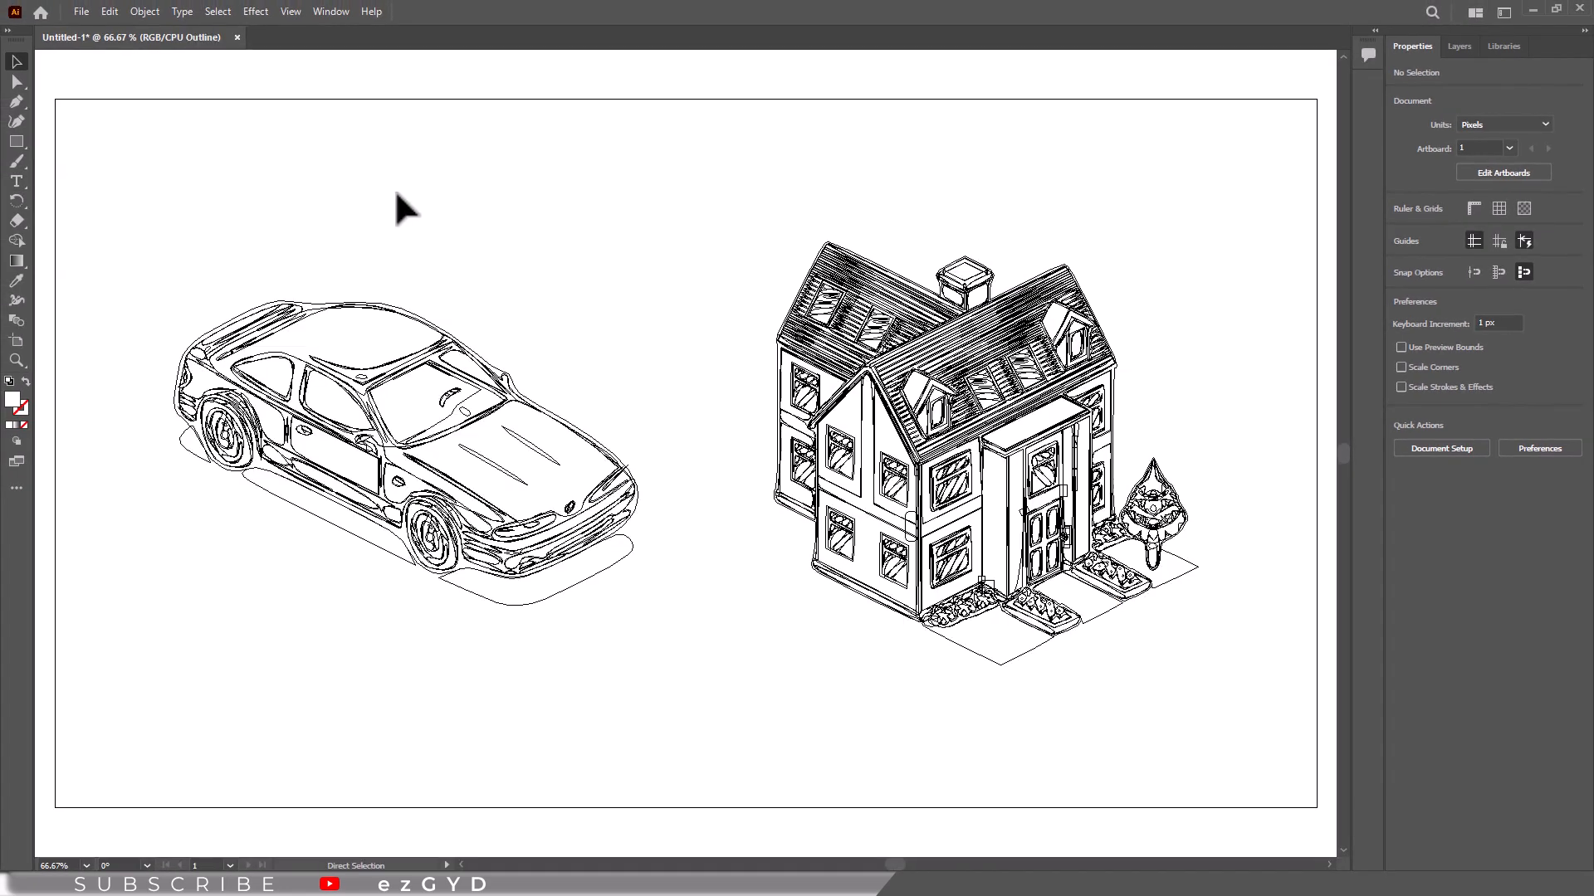
key(Ctrl+Y)
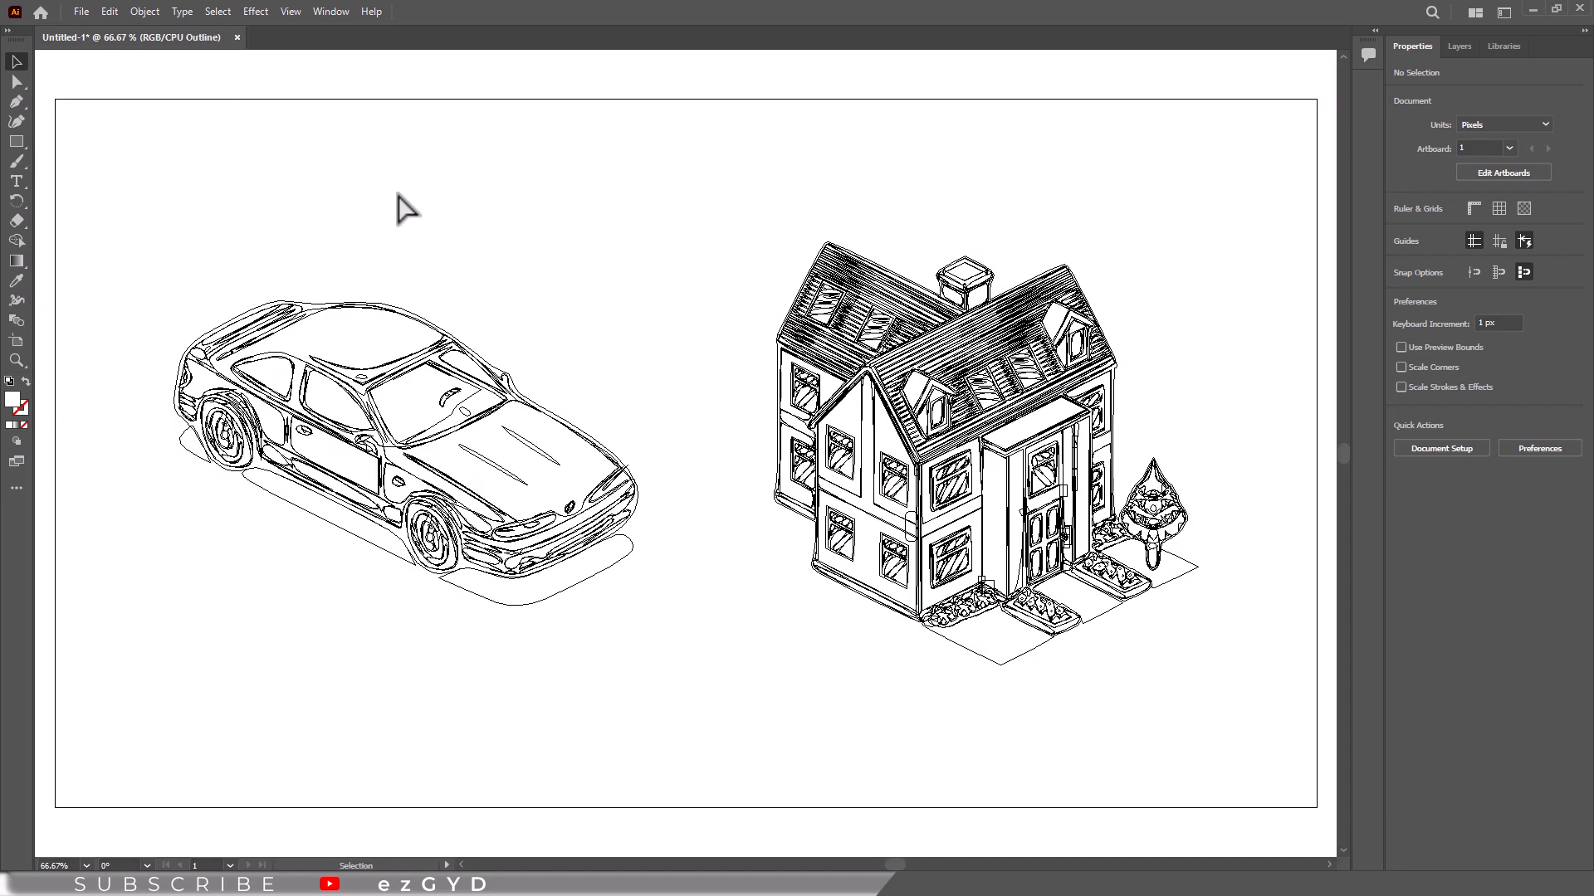
mouse_move(346, 344)
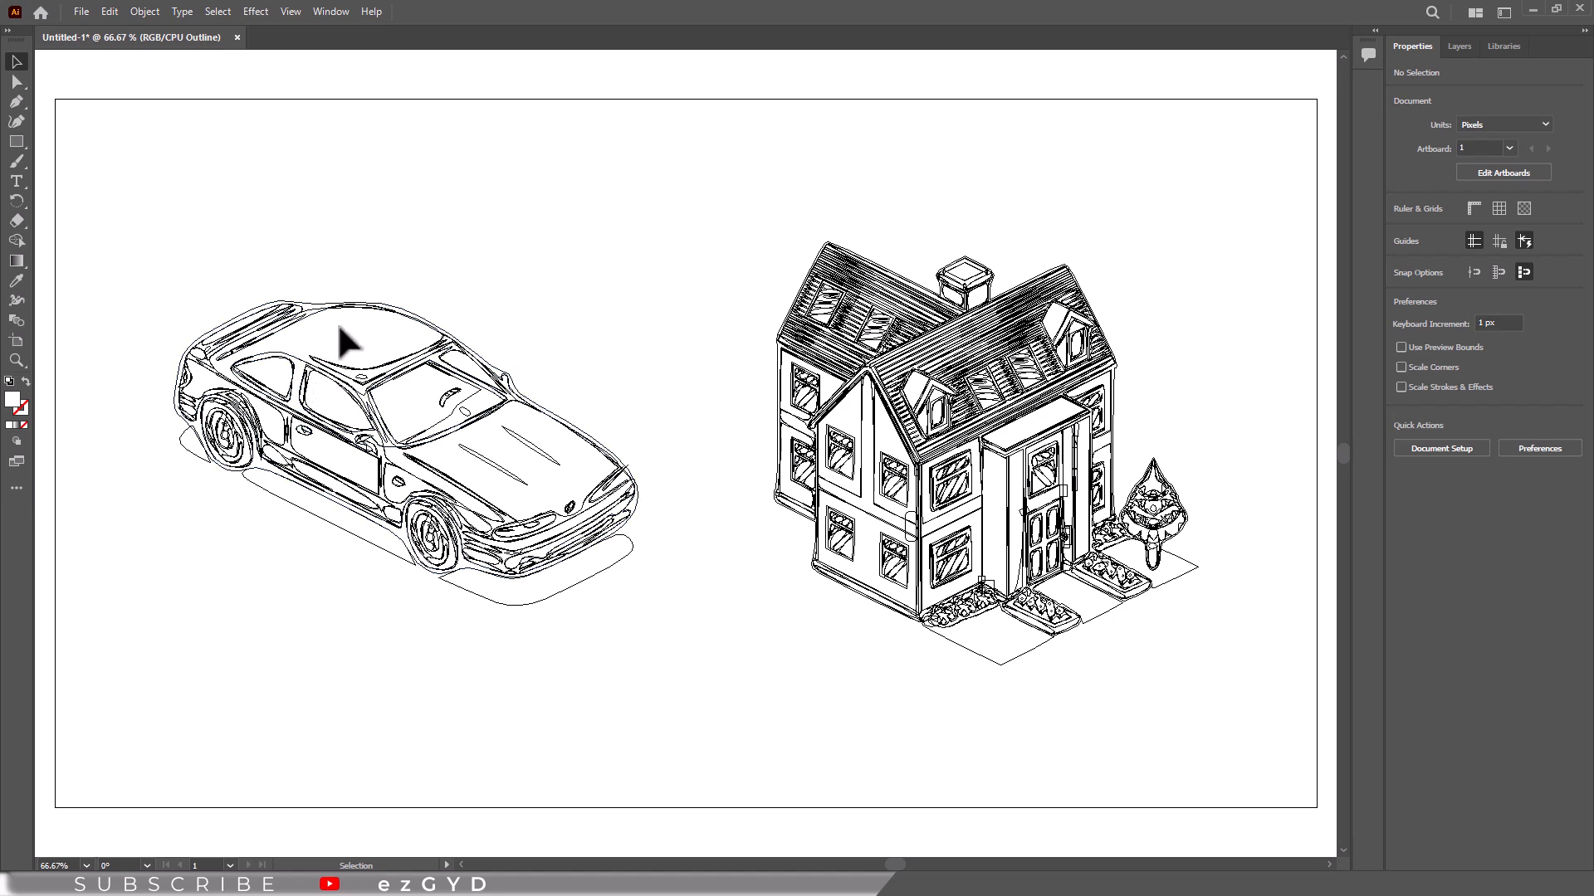
mouse_move(342, 351)
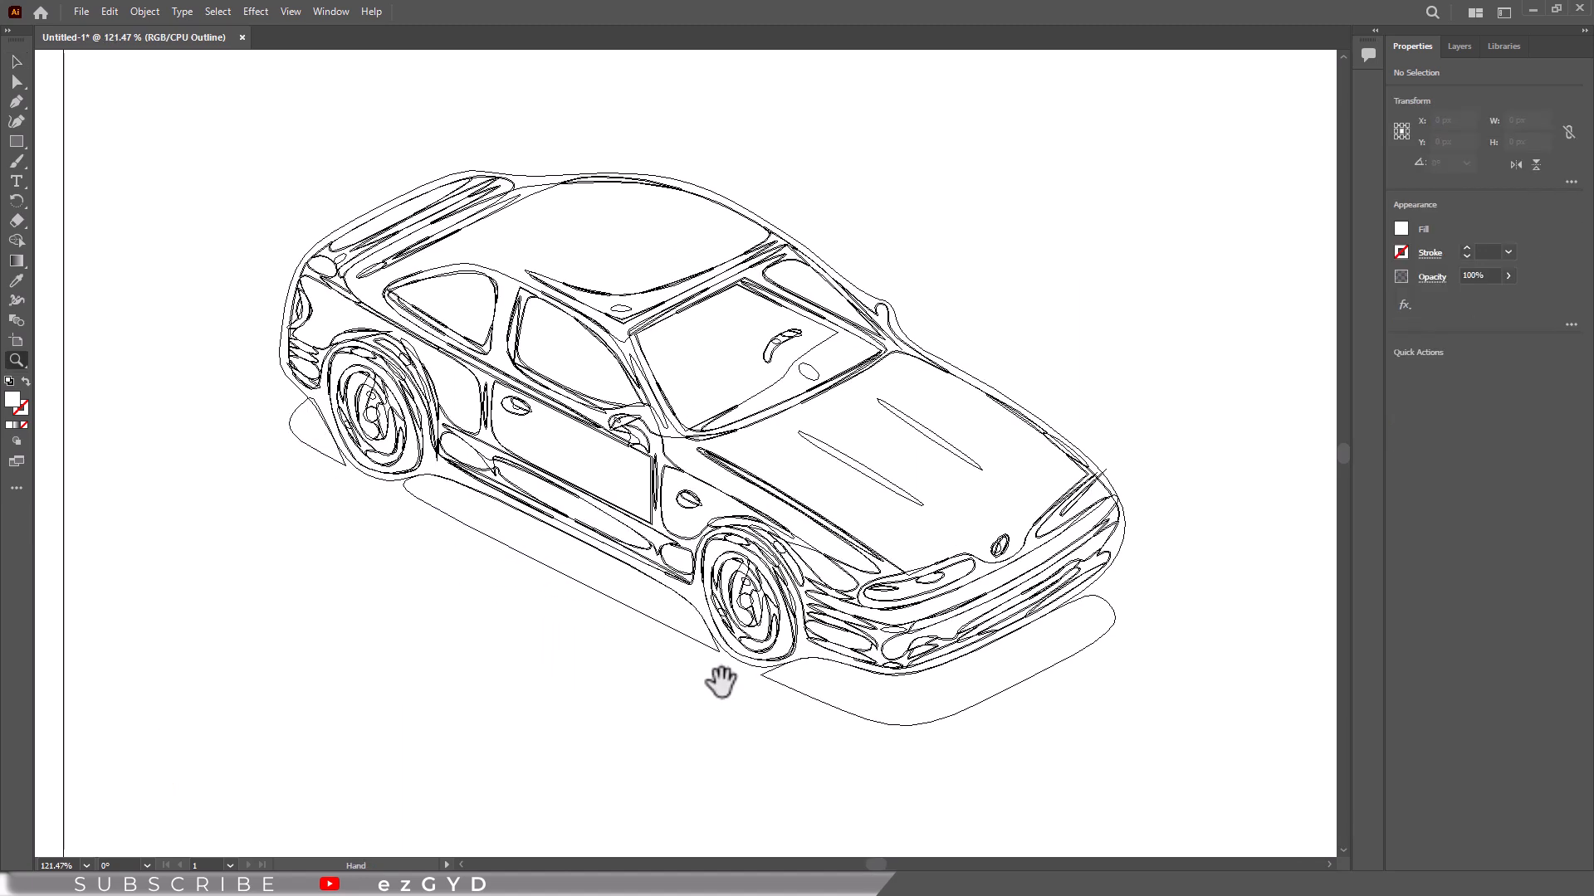
mouse_move(741, 399)
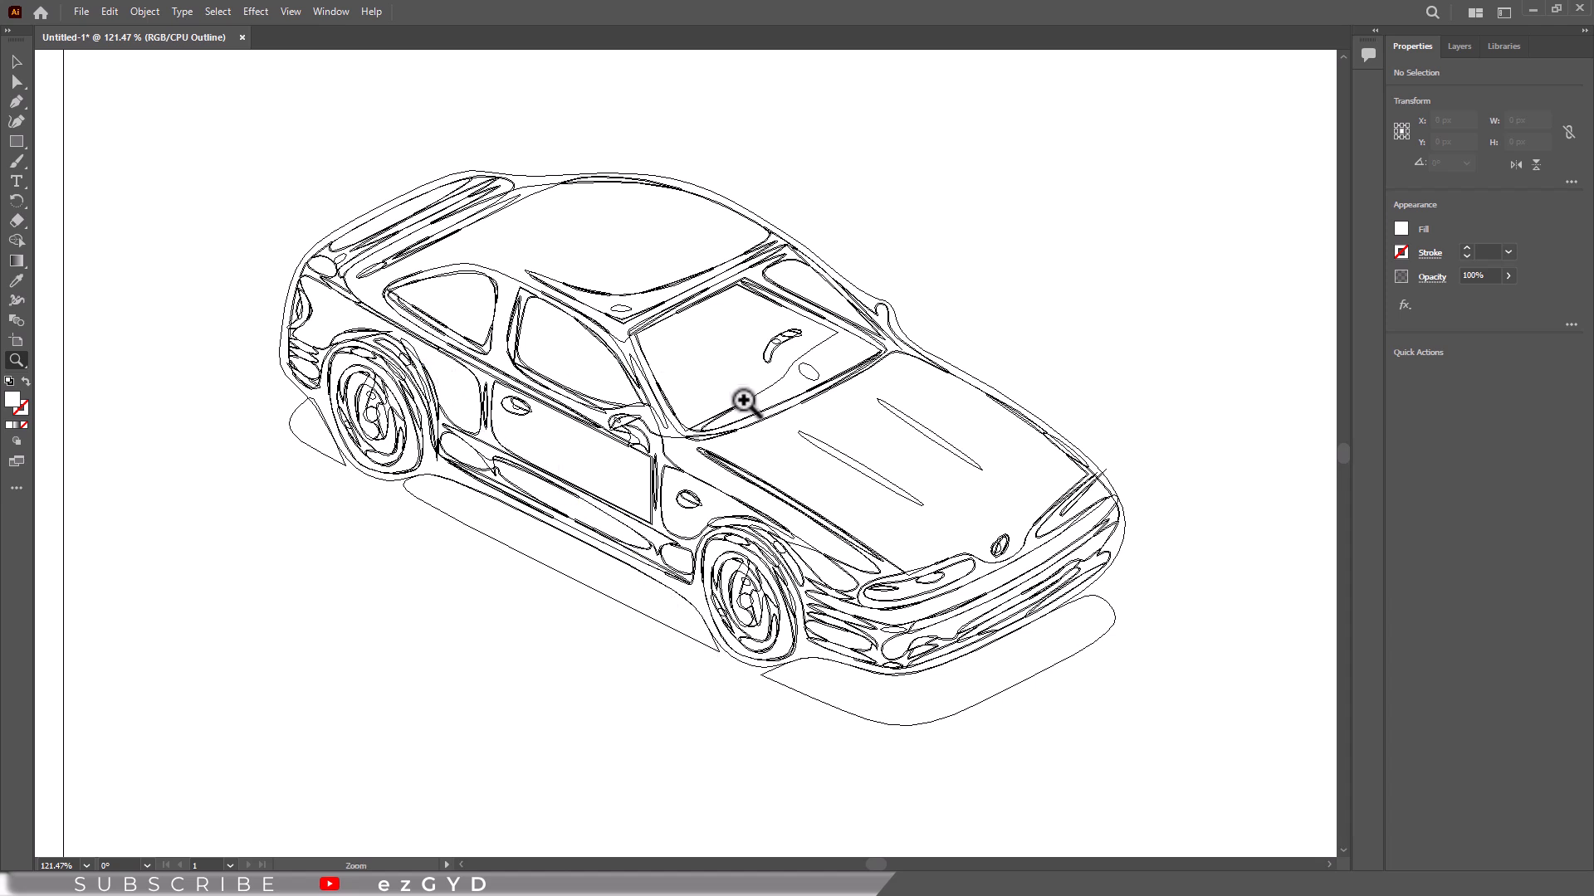
mouse_move(737, 317)
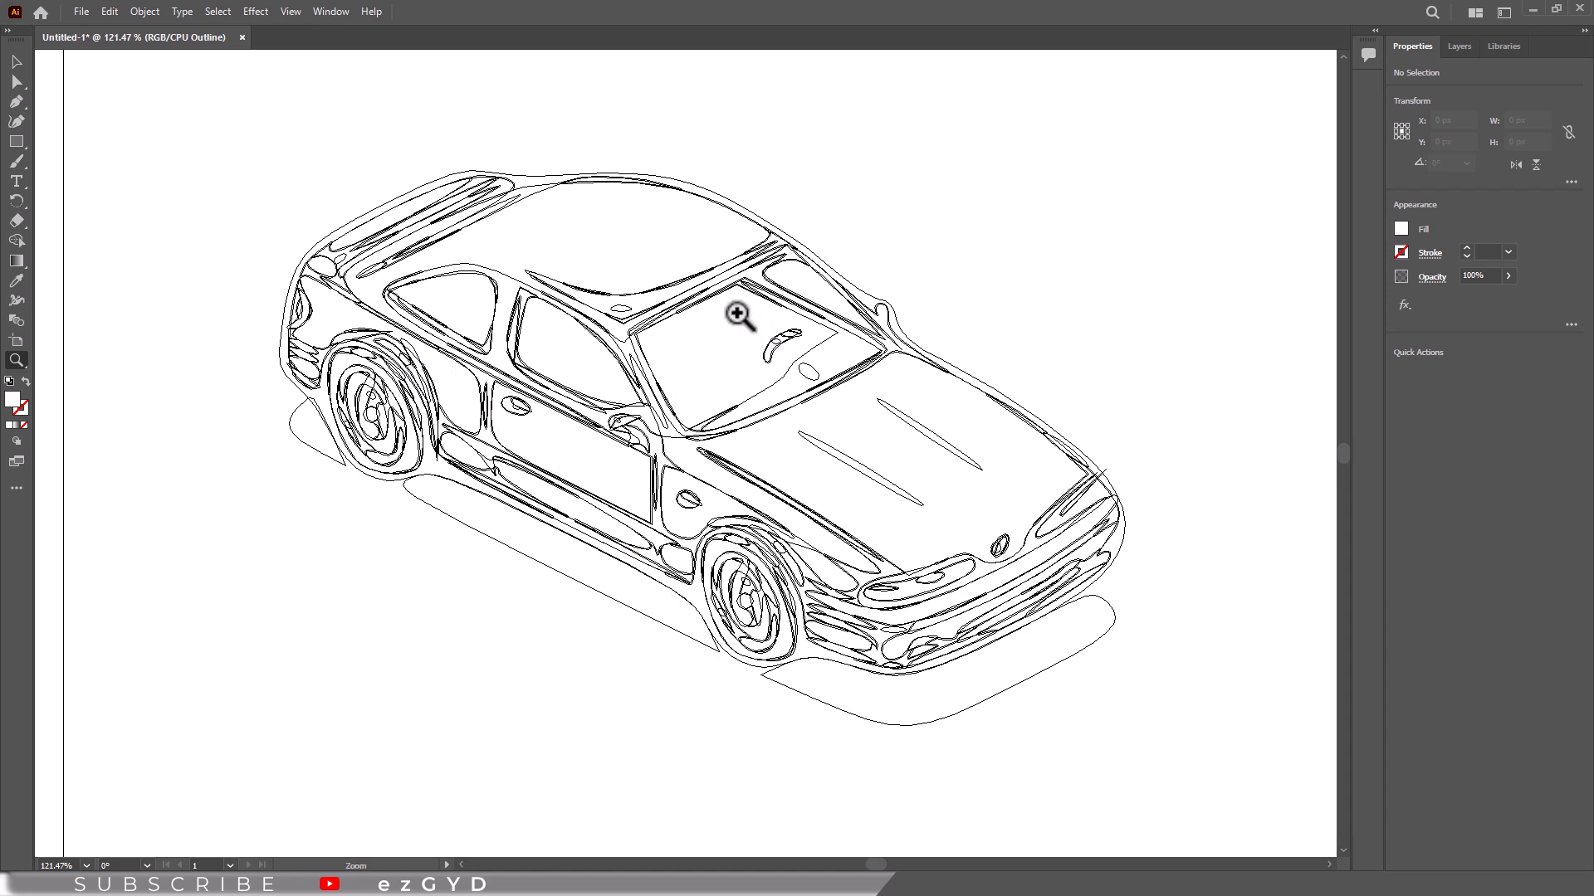
mouse_move(365, 206)
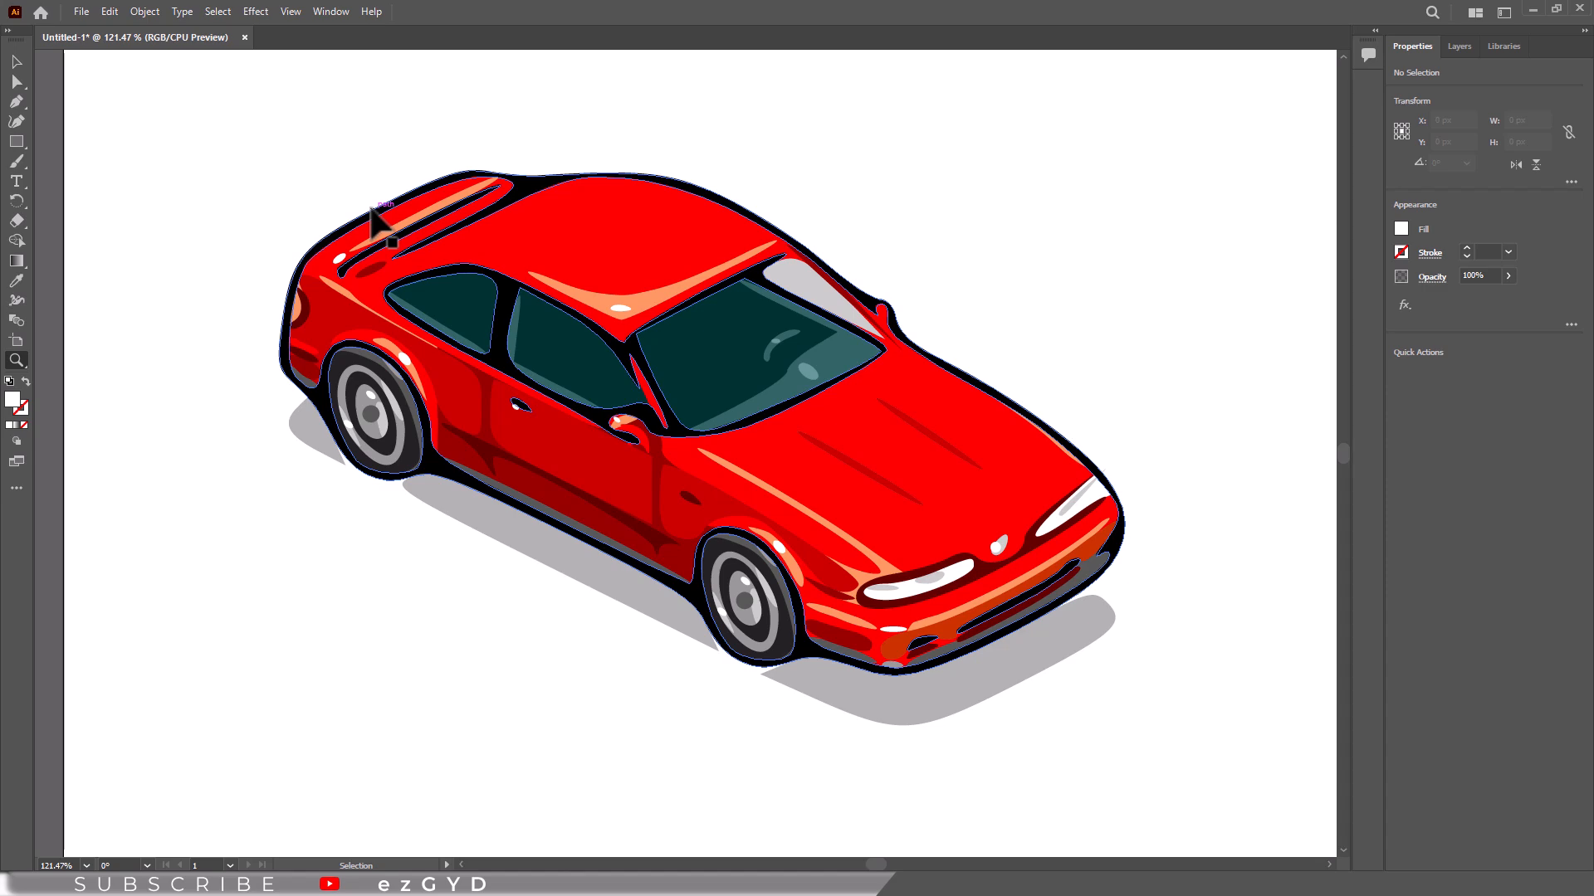
- Toggle outline with Ctrl+Y, then choose View > Preview and View > Outline
key(Ctrl+Y)
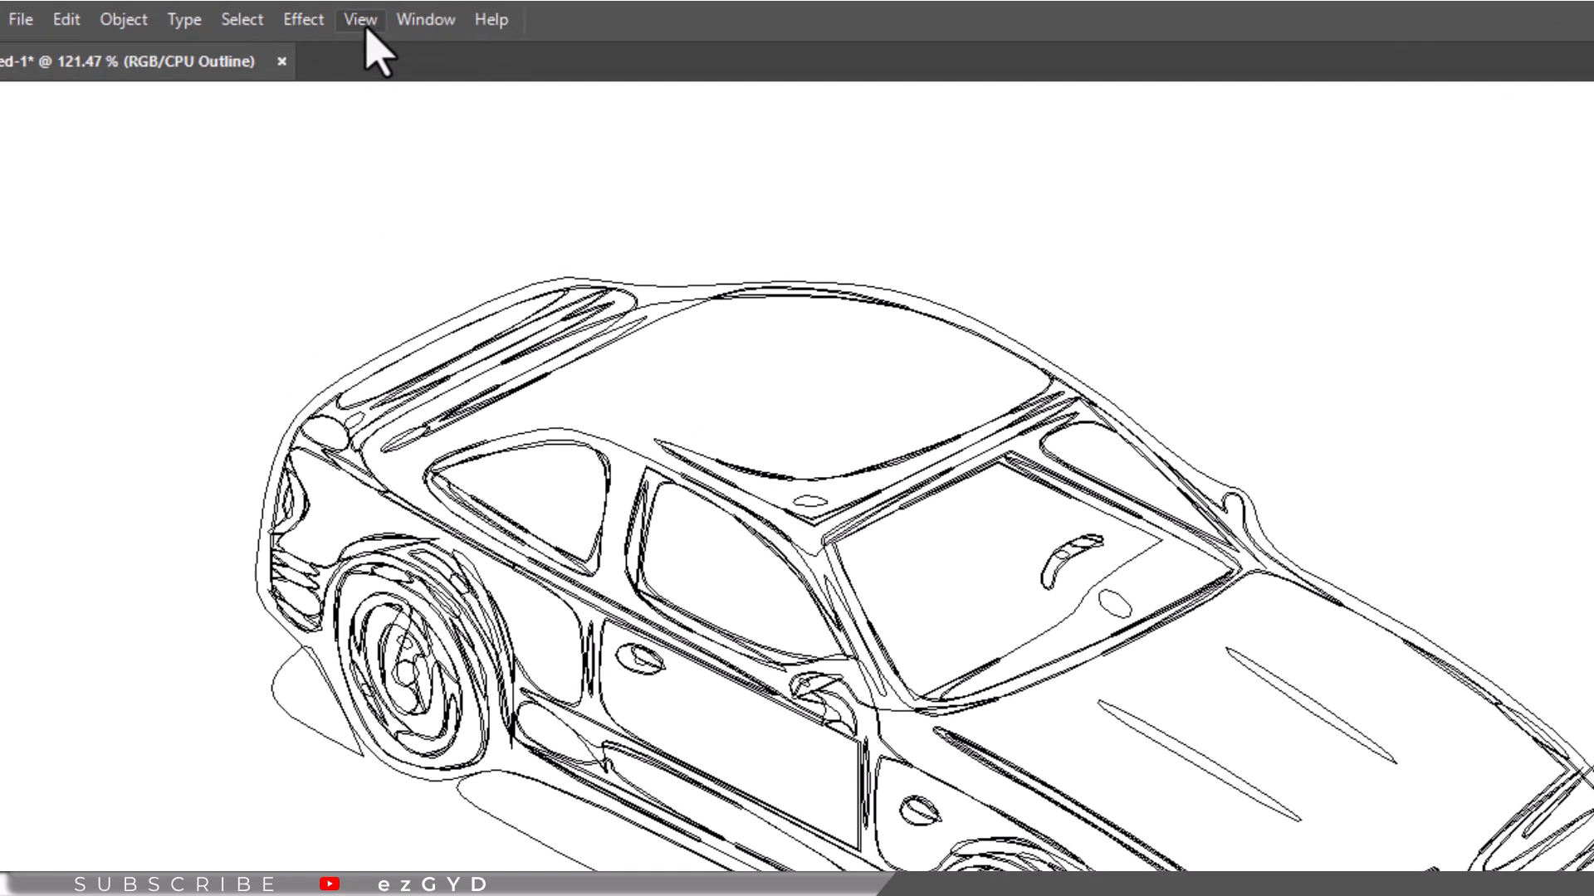
click(362, 19)
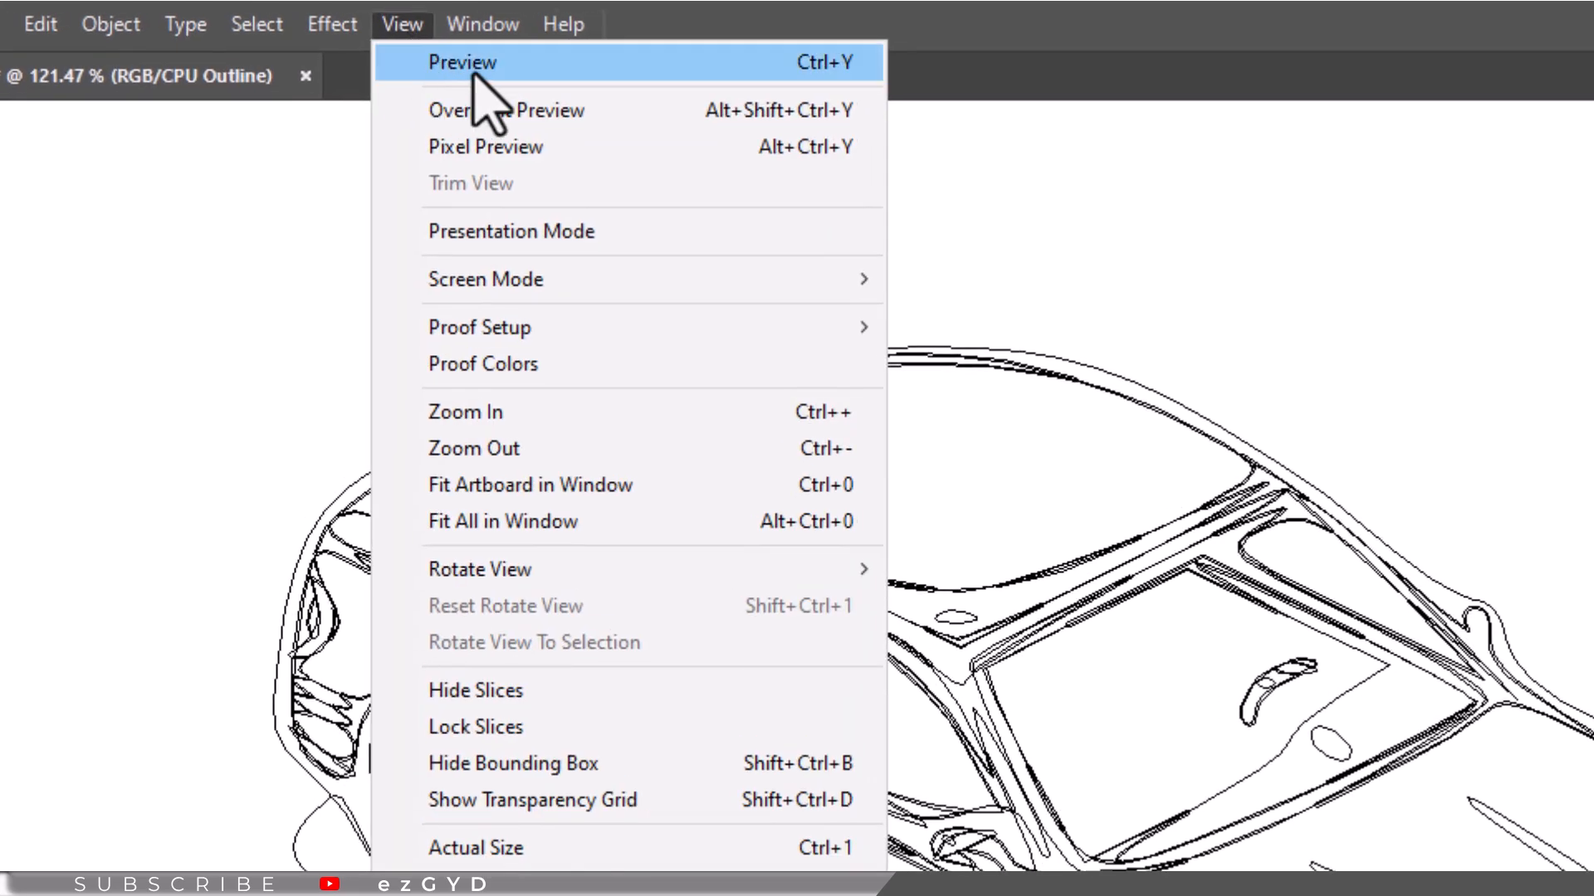
mouse_move(846, 91)
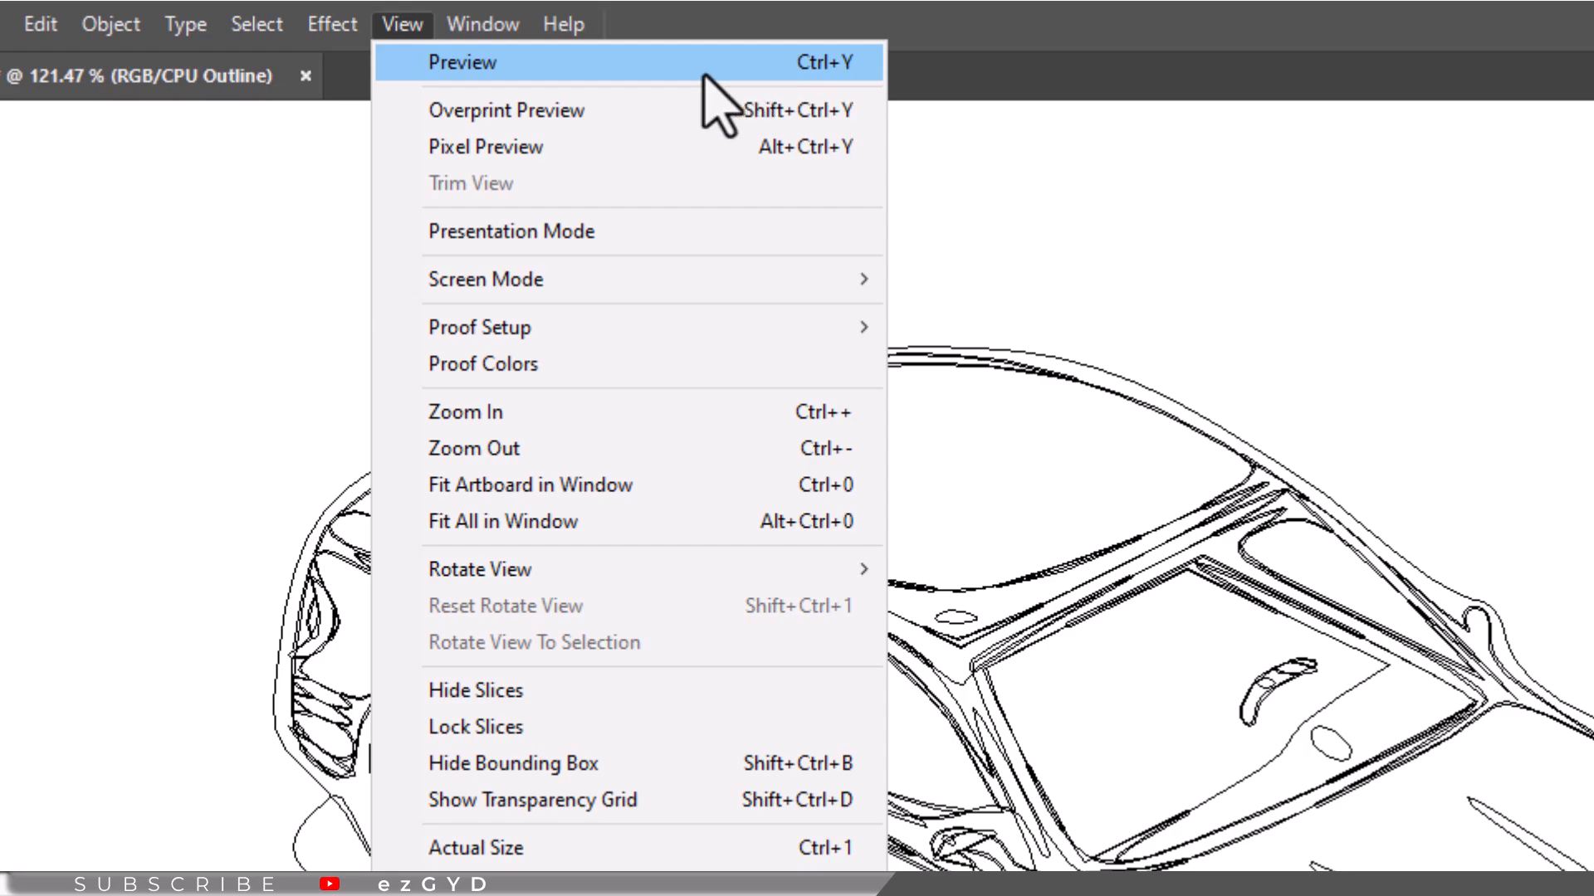
click(479, 64)
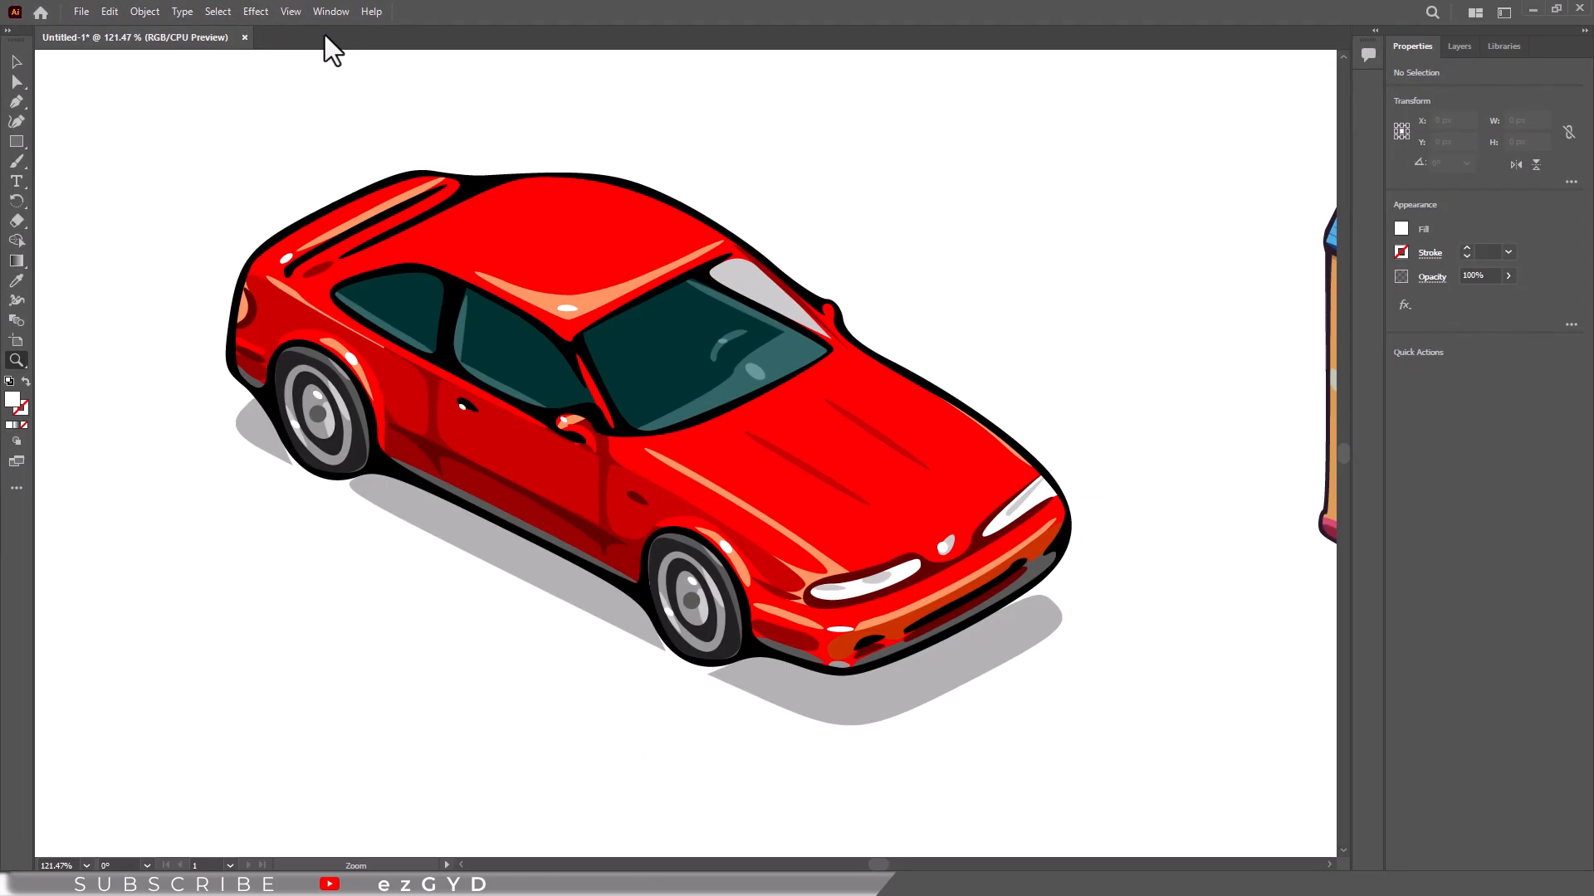
click(290, 11)
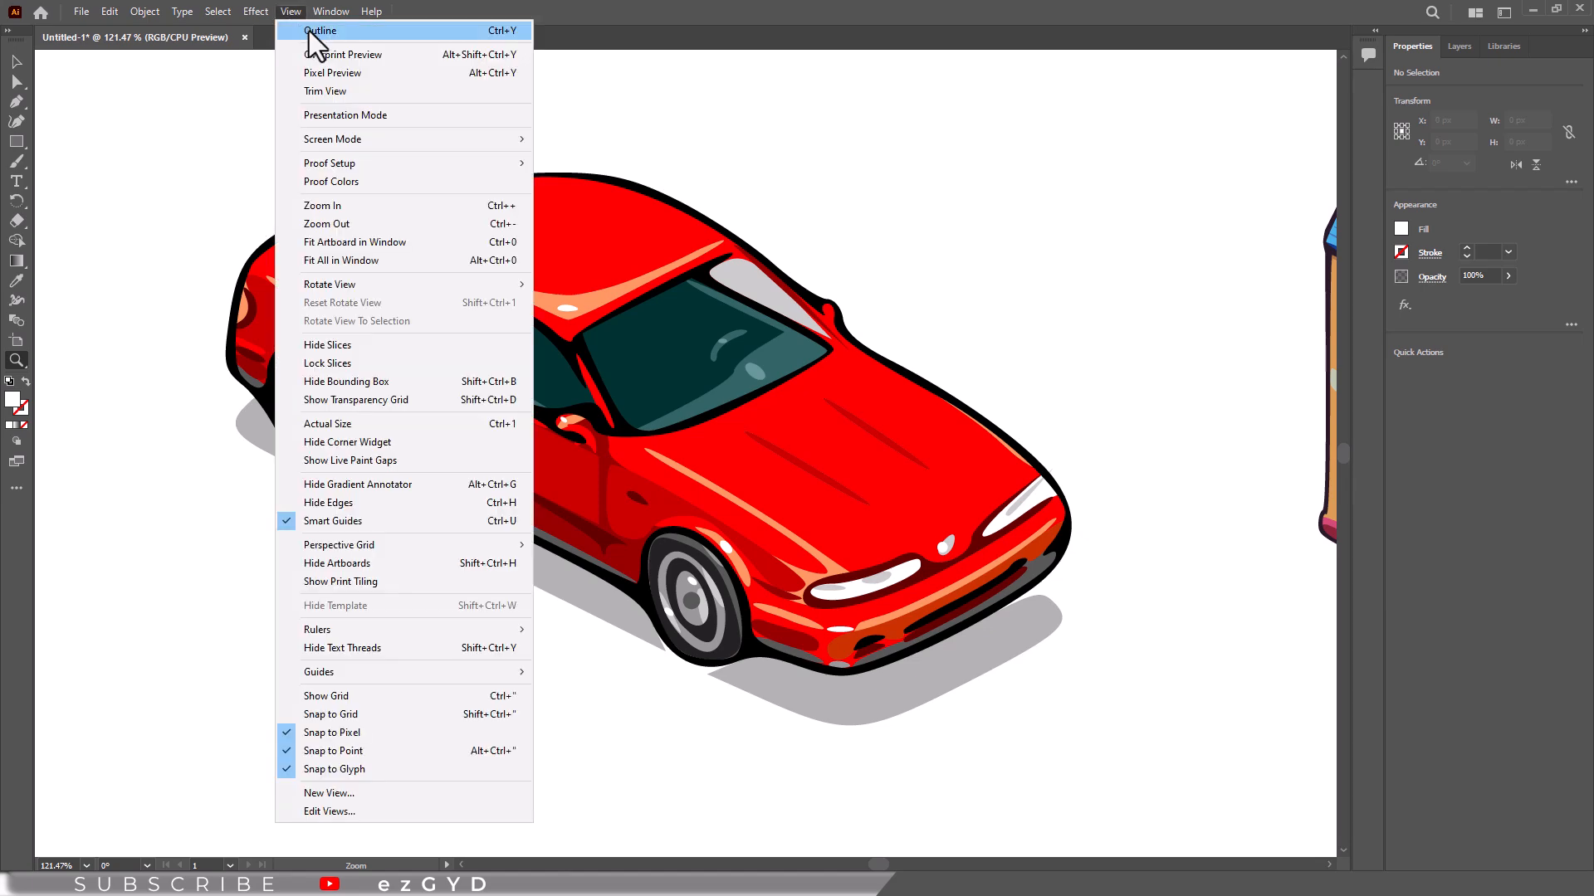
click(322, 32)
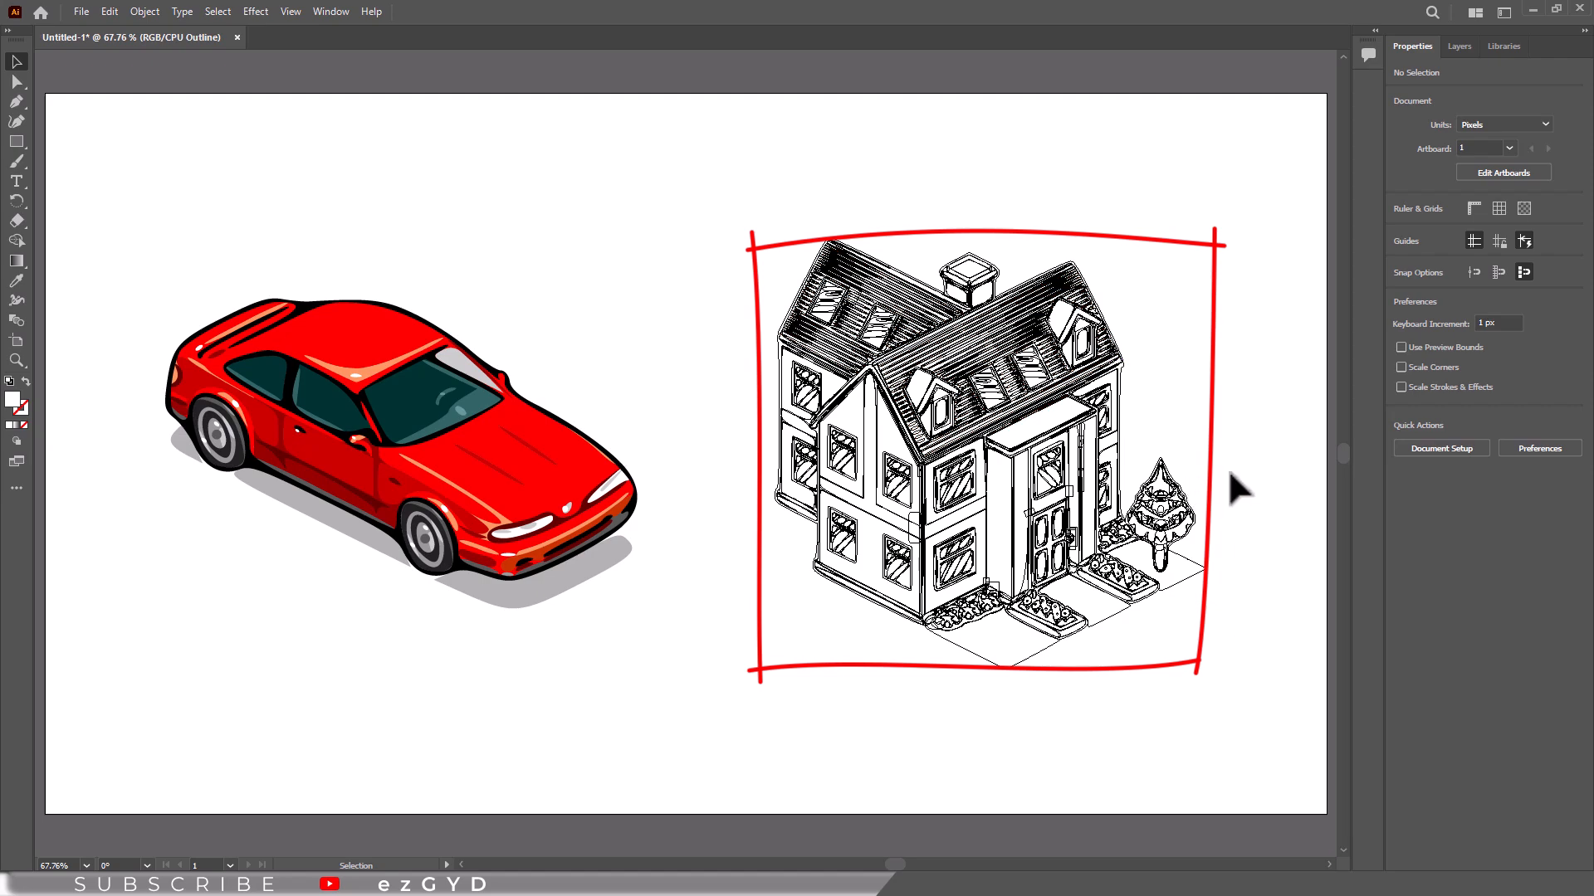
- Toggle Layer 2's house outline twice in the Layers panel, then return everything to Preview
click(1459, 46)
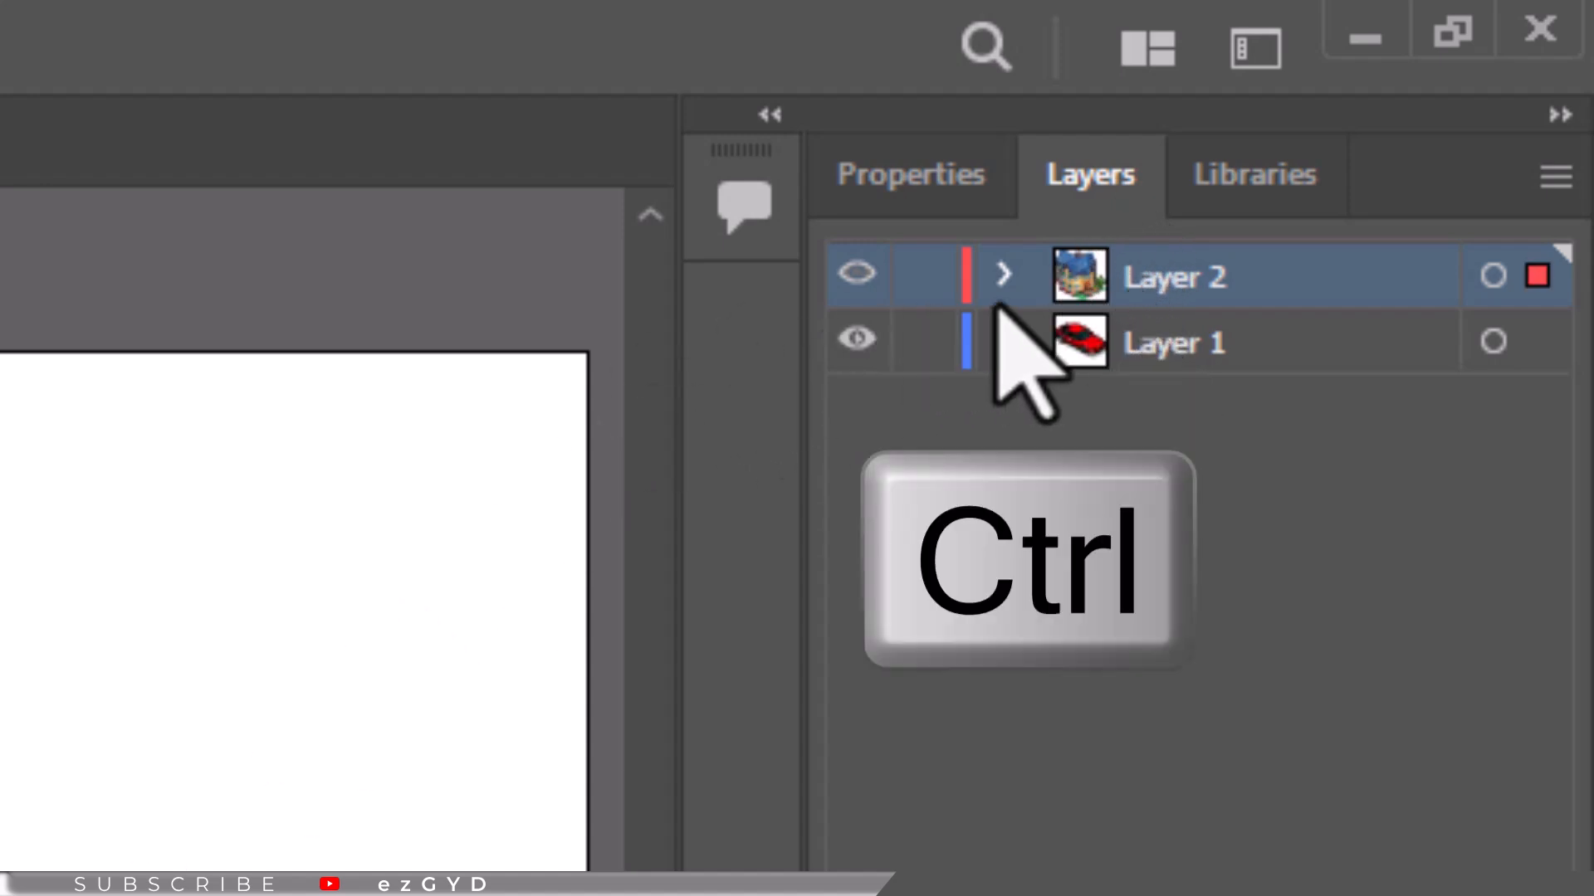
click(858, 336)
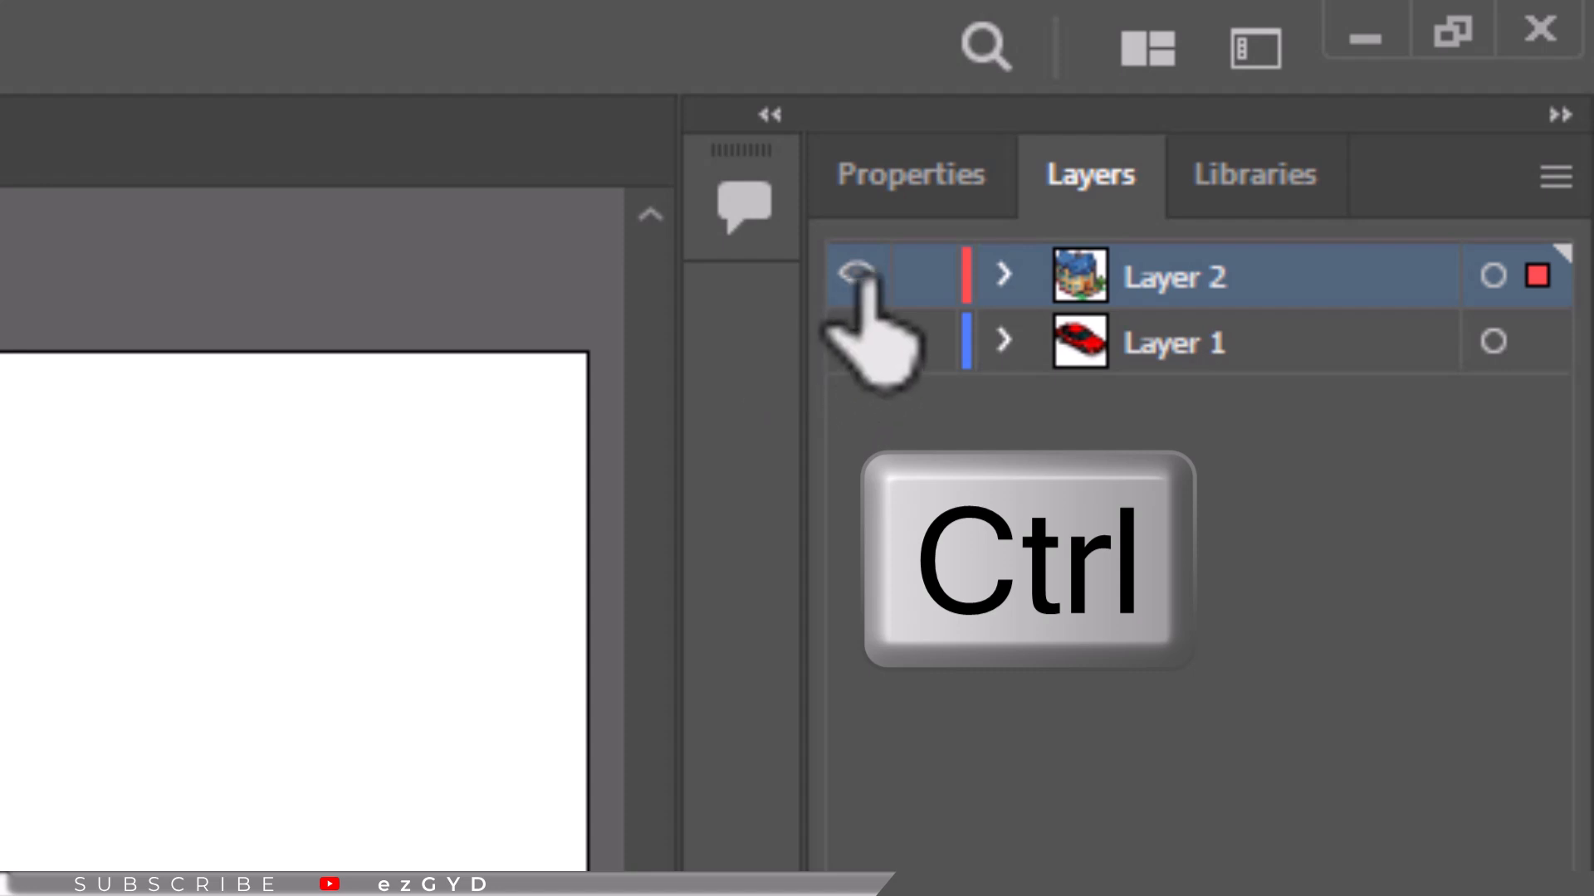
mouse_move(858, 274)
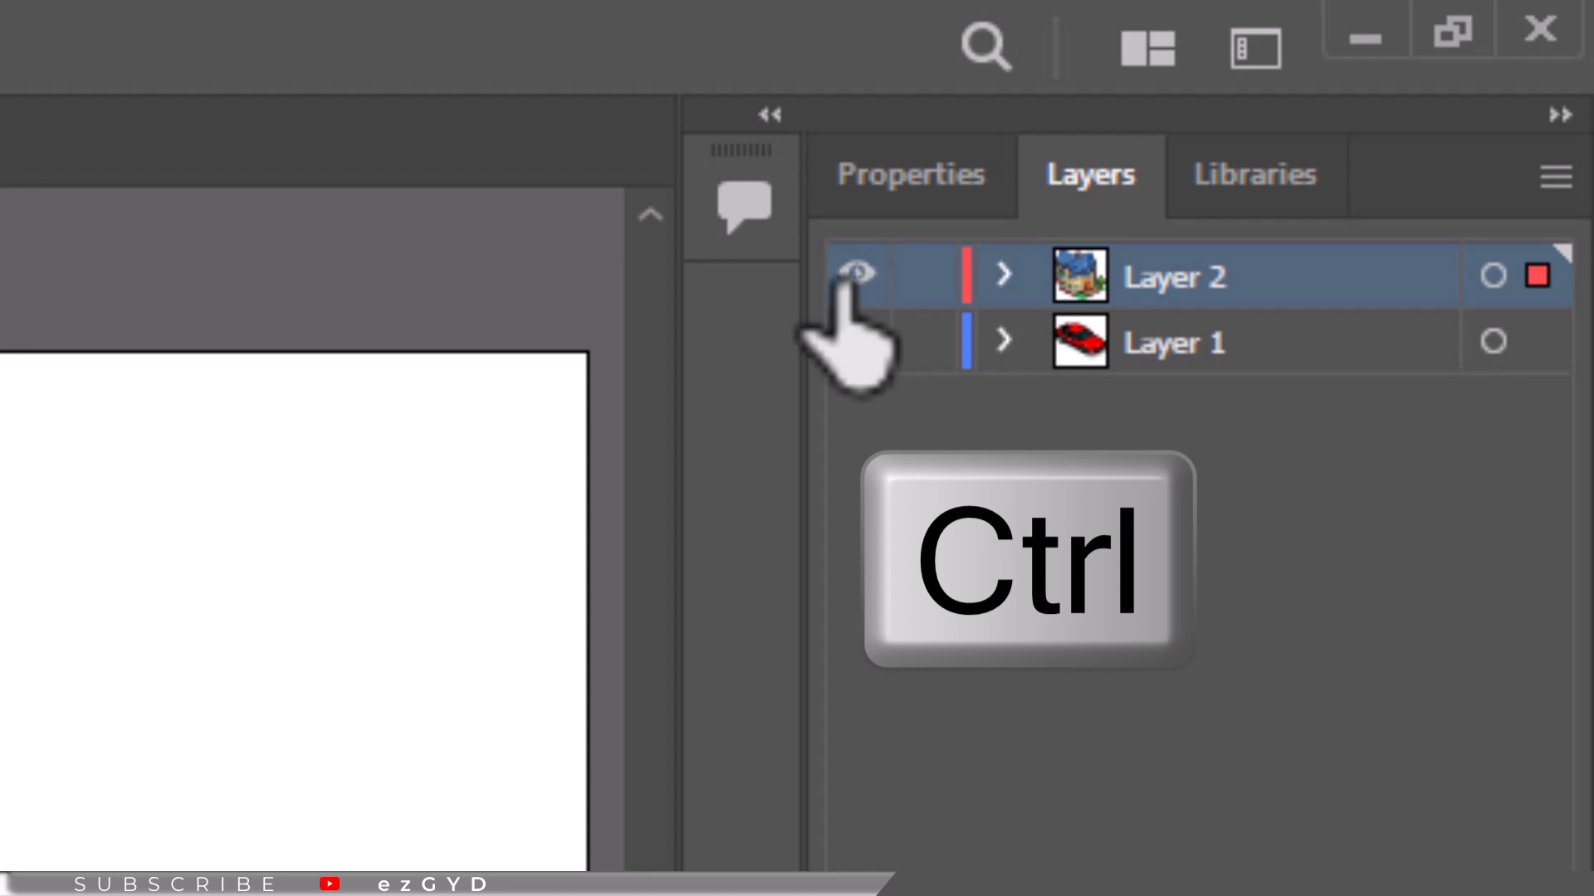
click(860, 274)
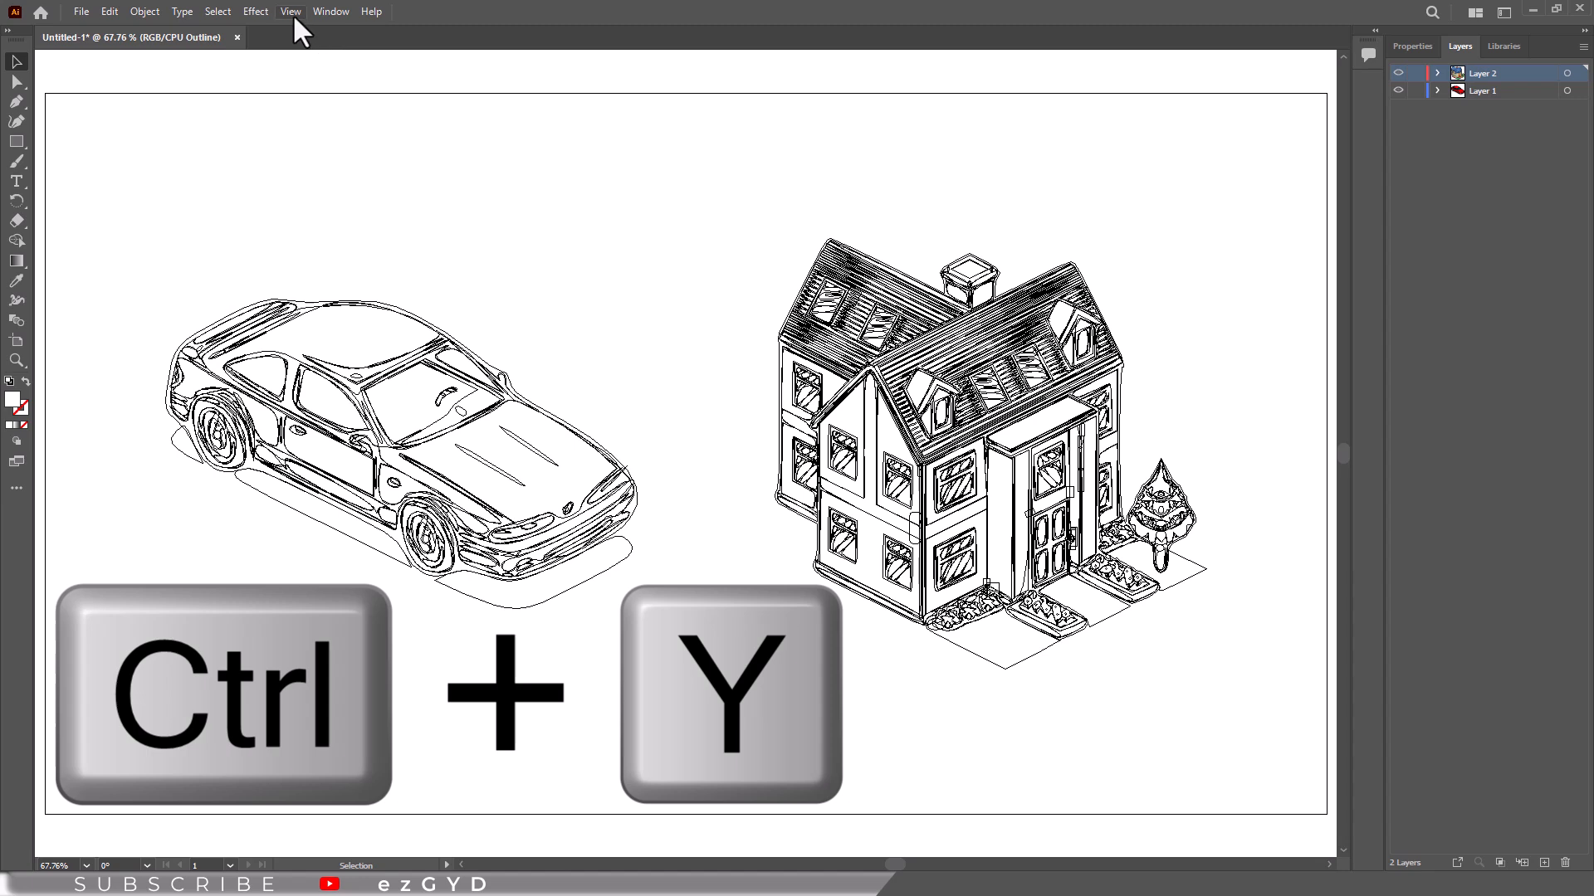
click(290, 10)
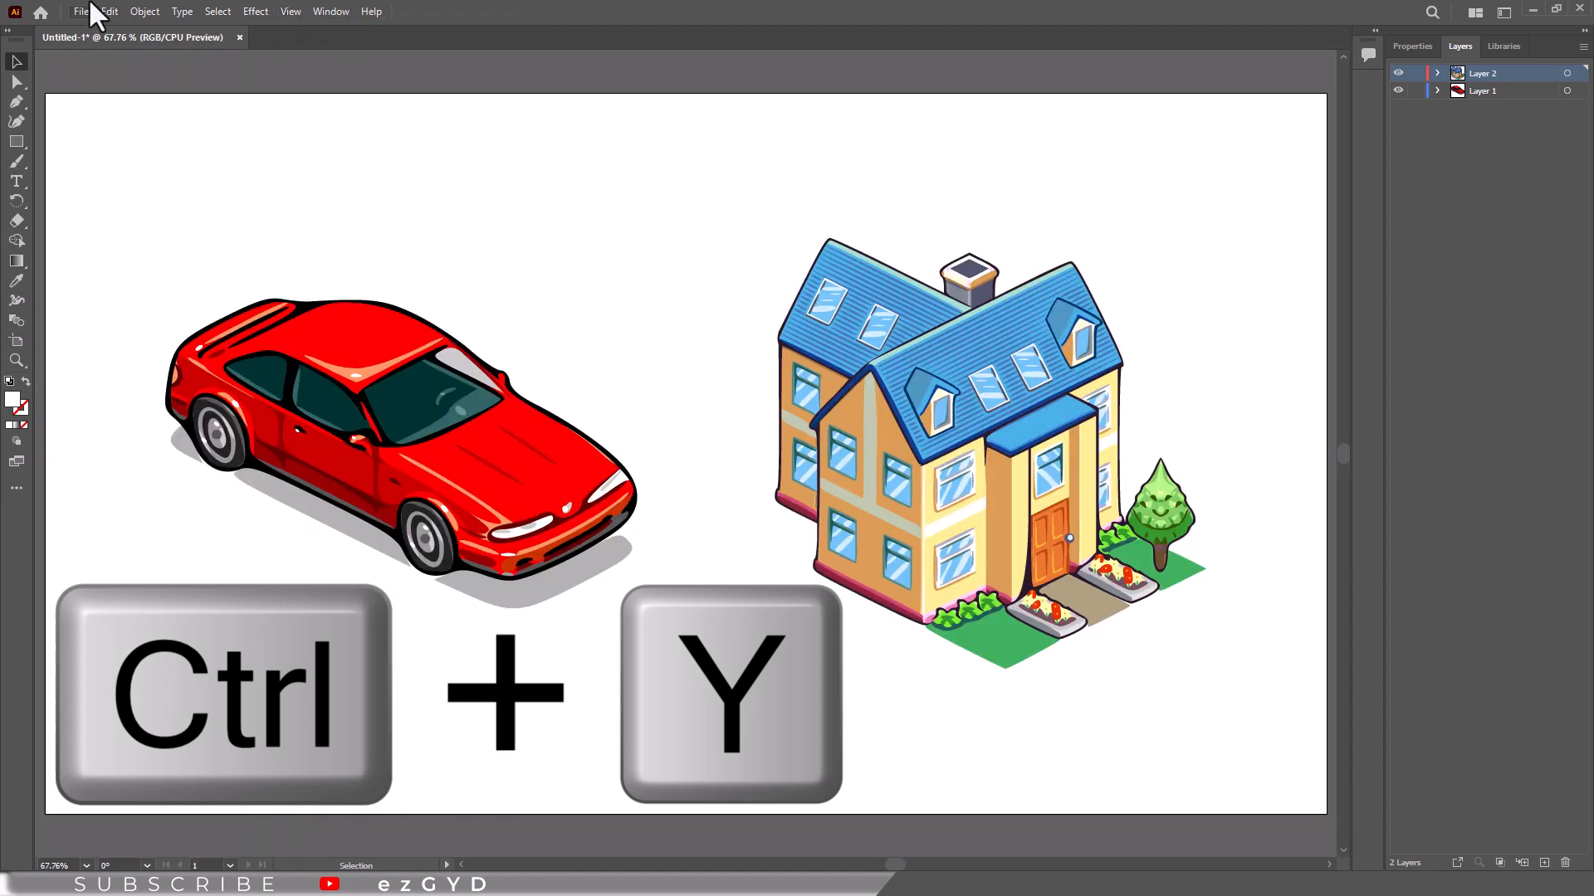
click(106, 11)
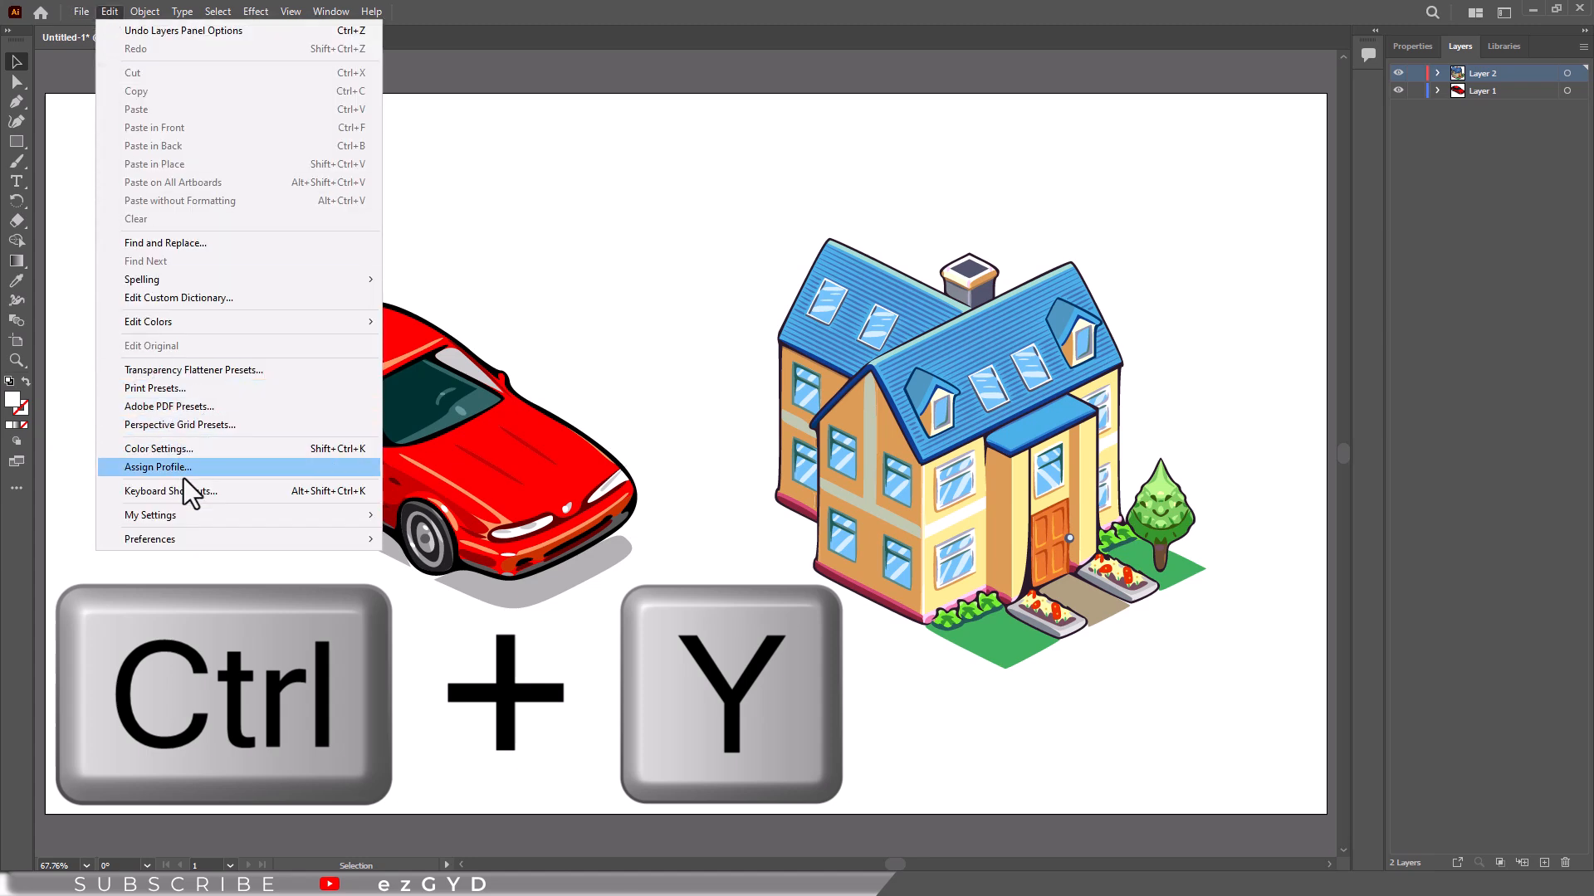
click(157, 491)
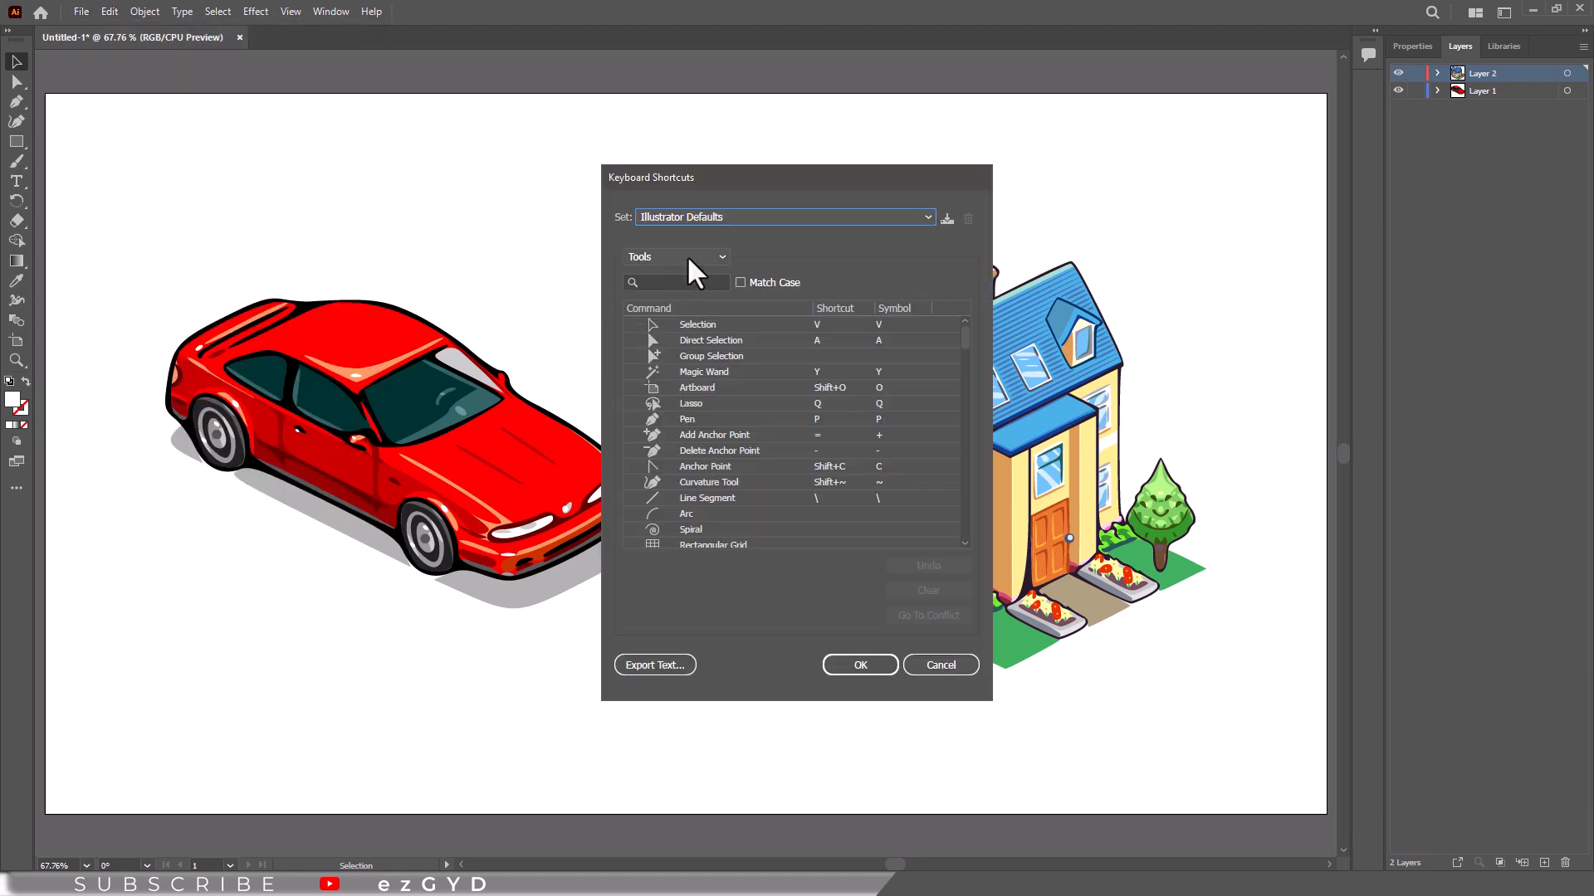
click(675, 256)
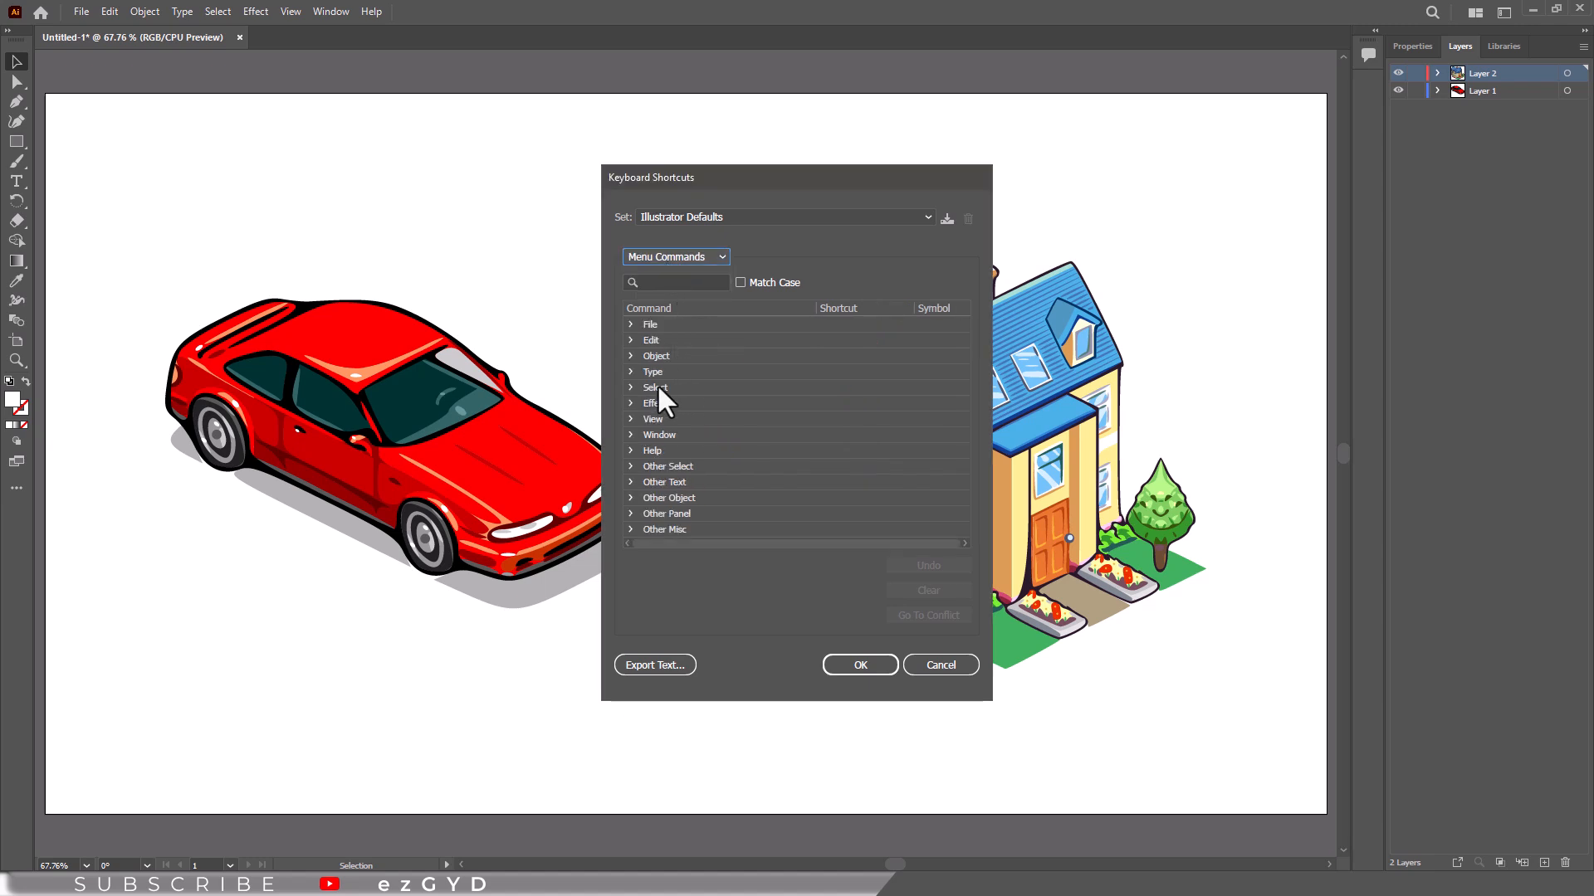
click(631, 418)
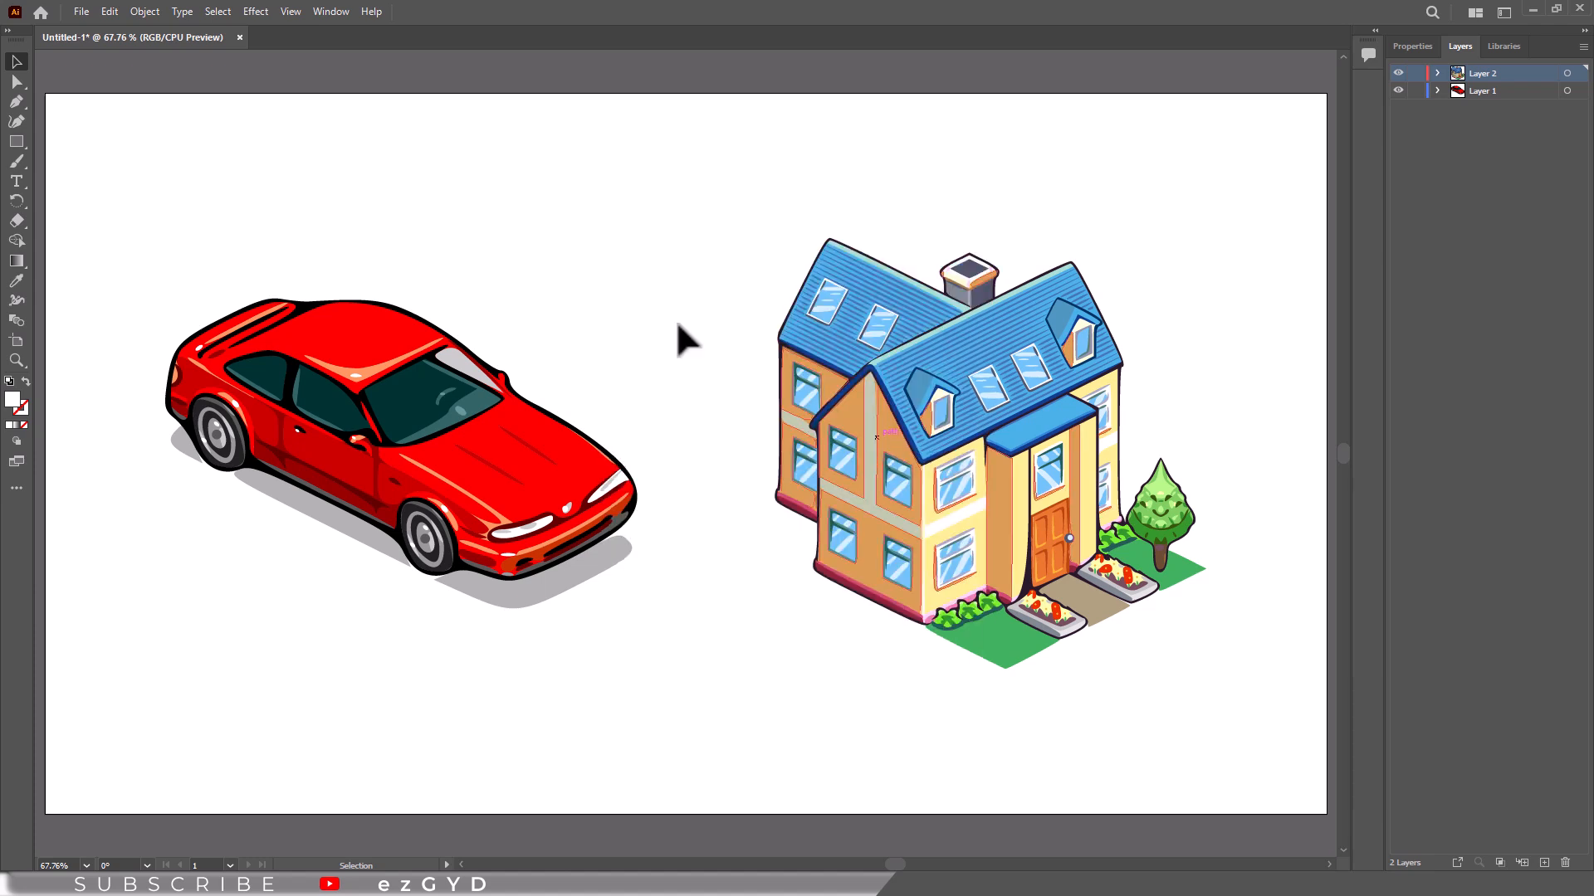
click(81, 11)
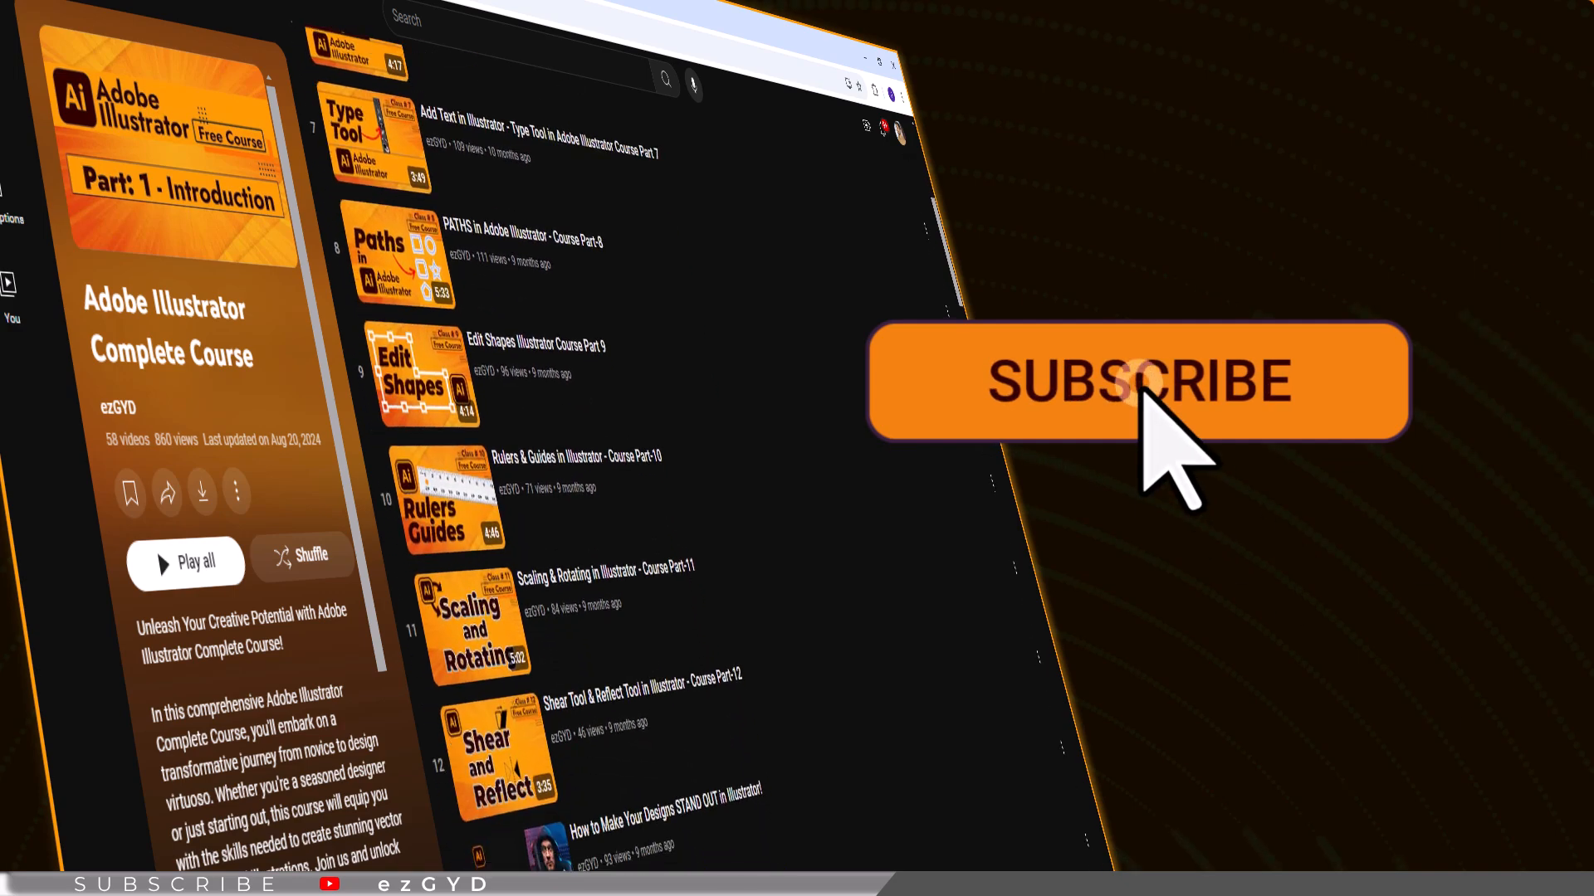
- Scroll the playlist down to later lessons like the Type Tool and Character Panel
scroll(down, 3)
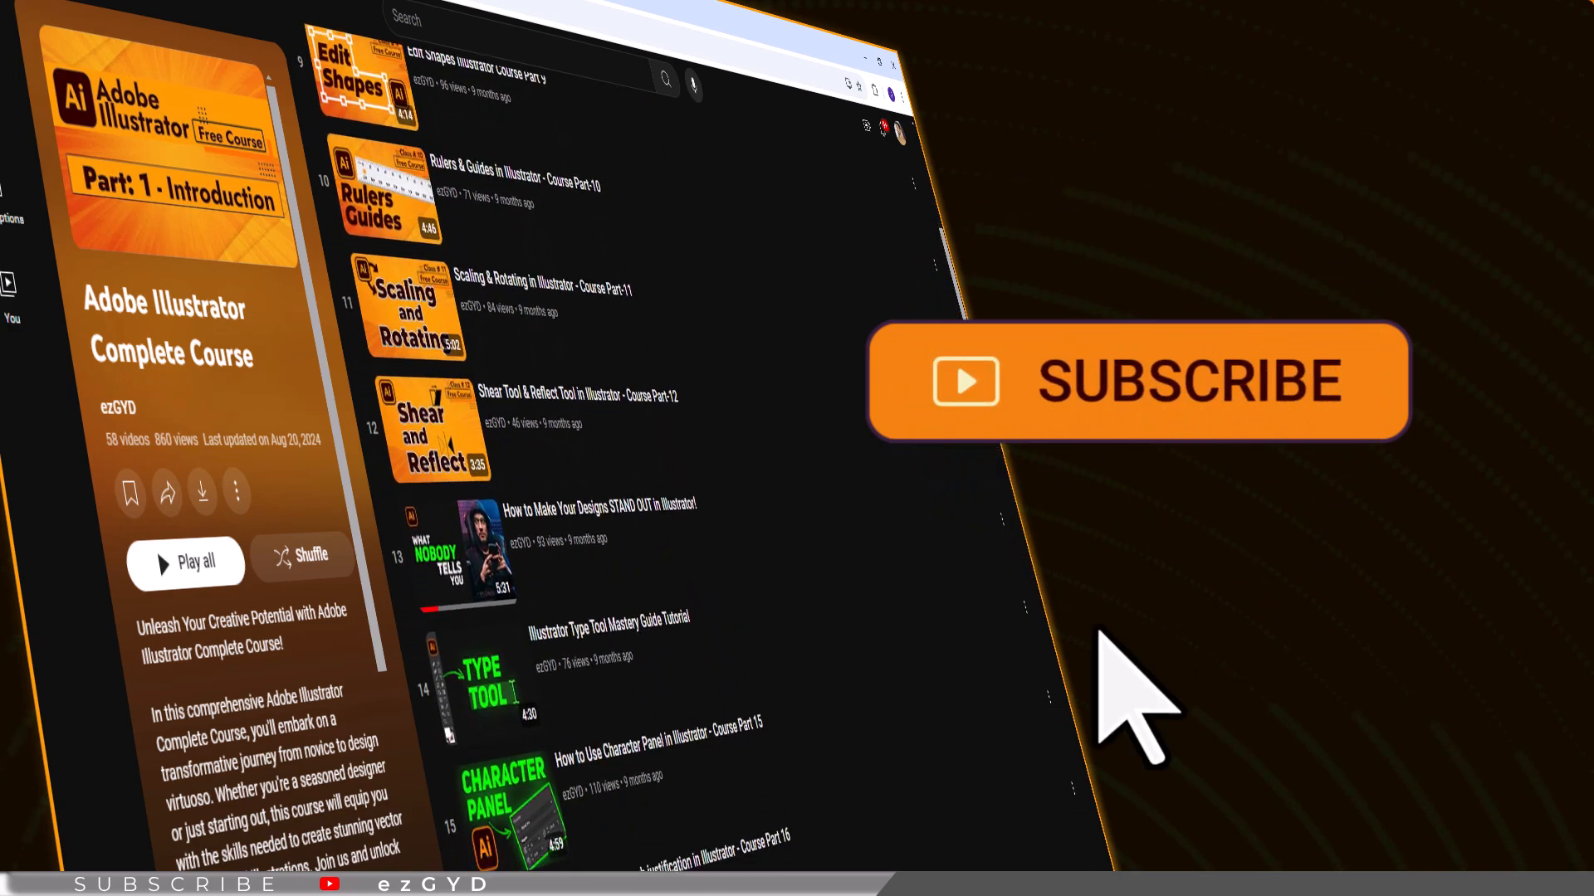